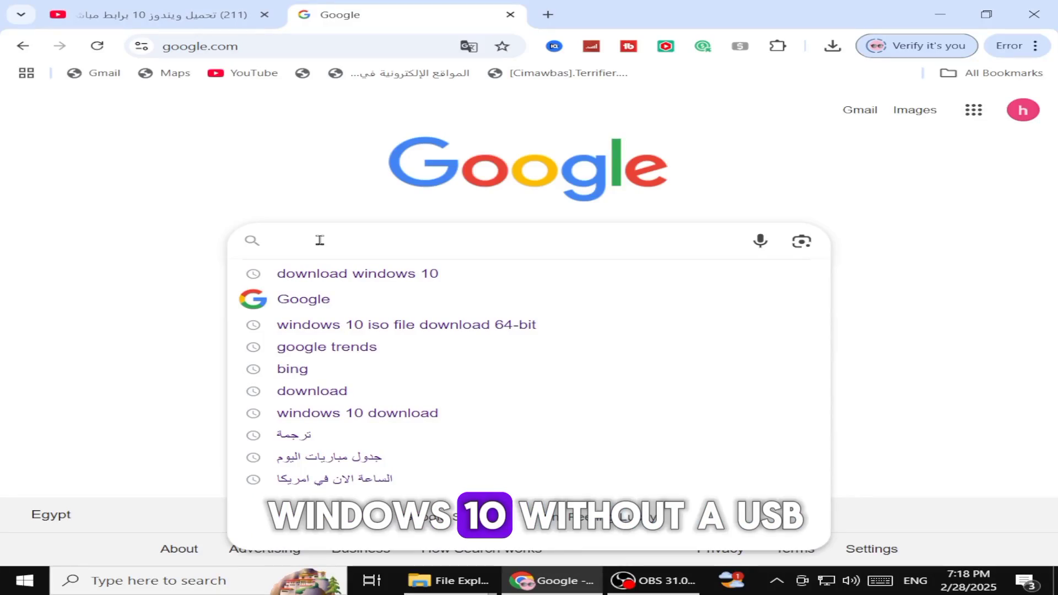
- Search Google for 'download windows 10' via the suggestion after typing 'dow'
type("download")
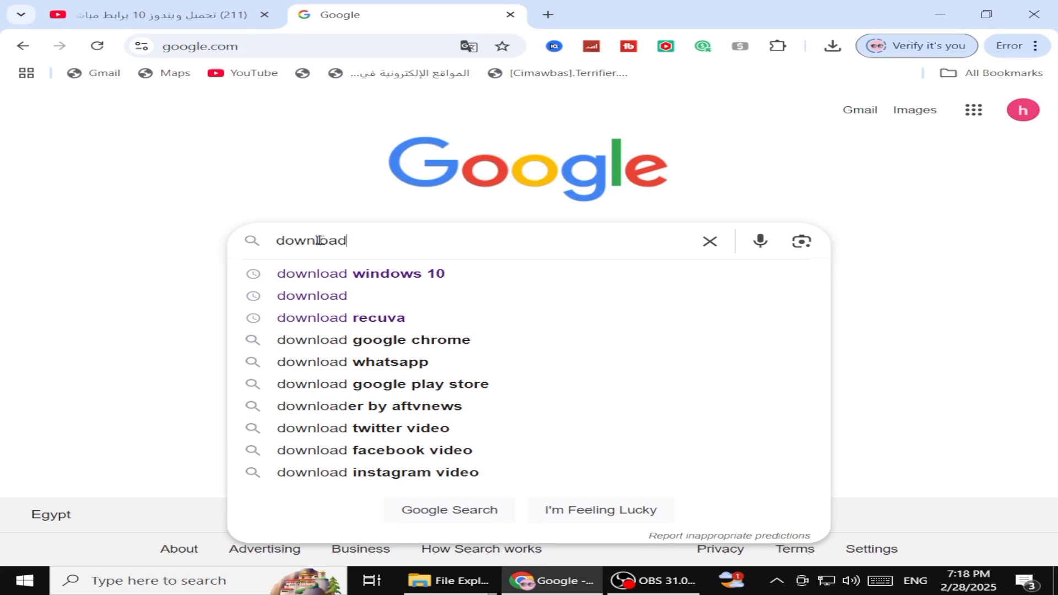
left_click(360, 273)
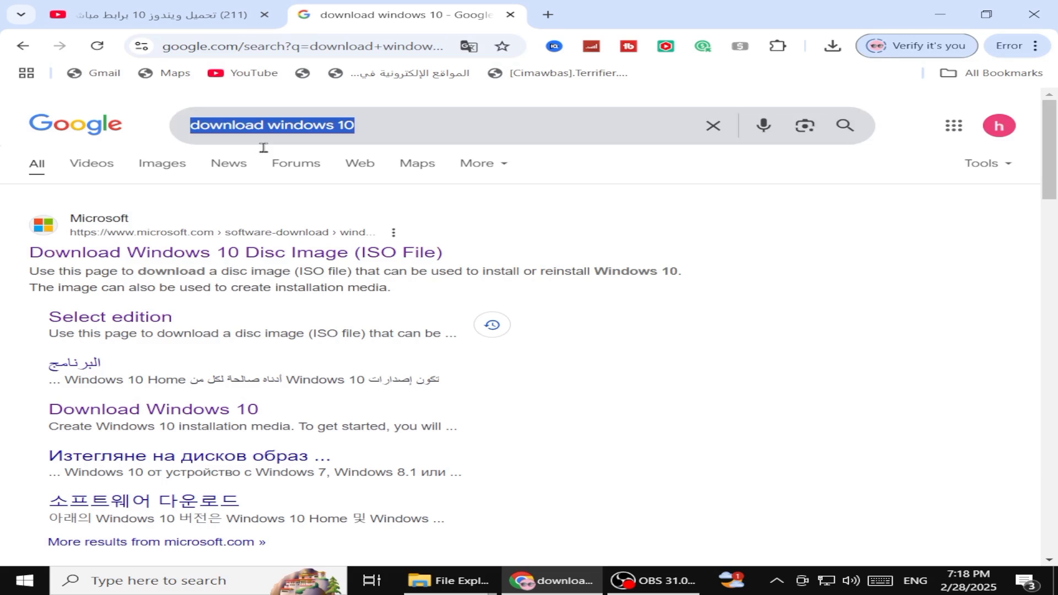
mouse_move(303, 245)
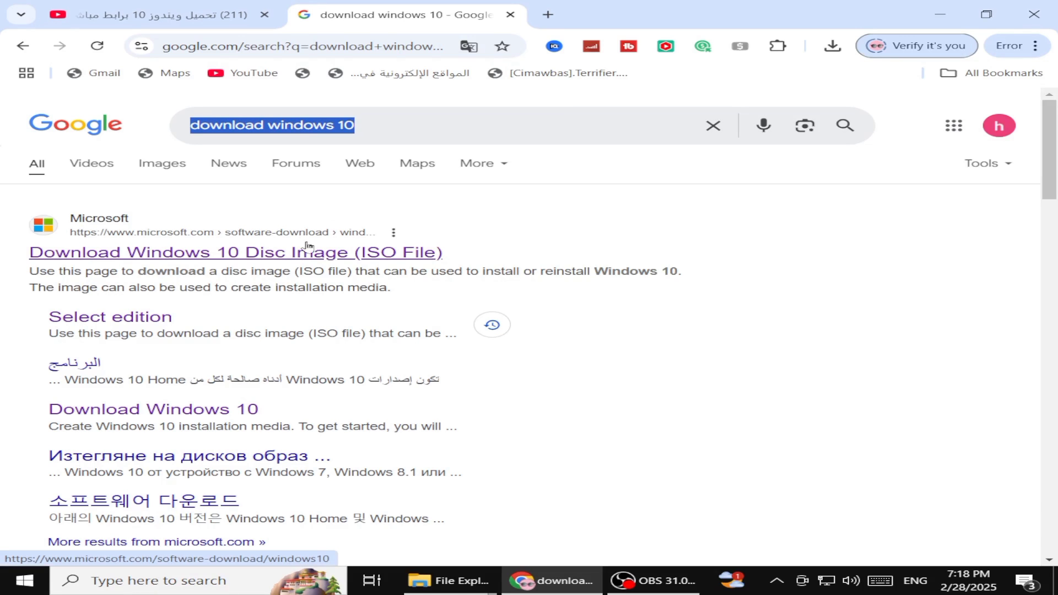
mouse_move(110, 254)
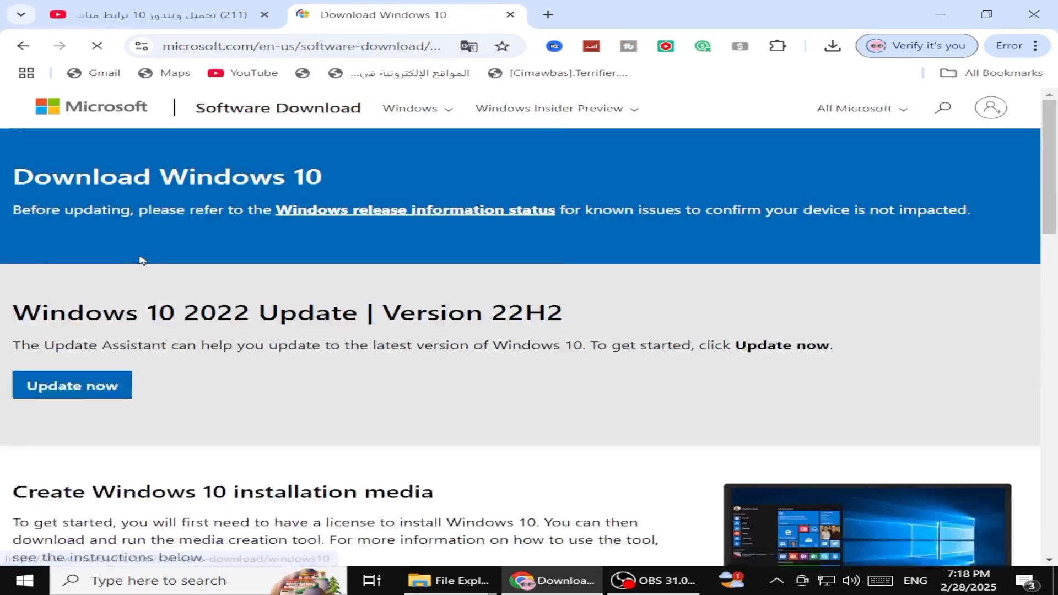
- Open Microsoft's Download Windows 10 result and scroll to the installation media section
scroll("down", 3)
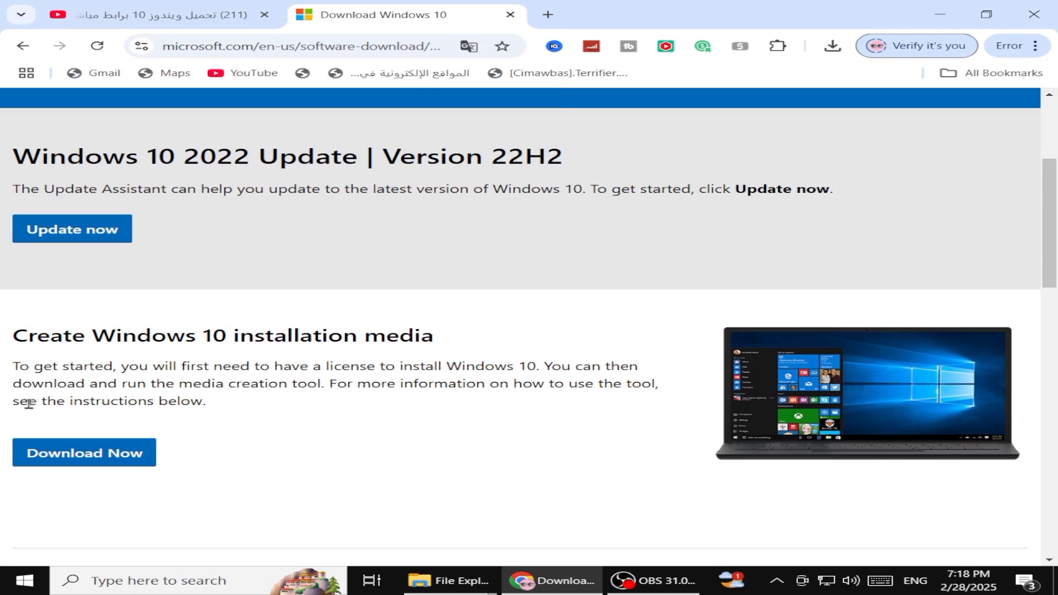
double_click(55, 190)
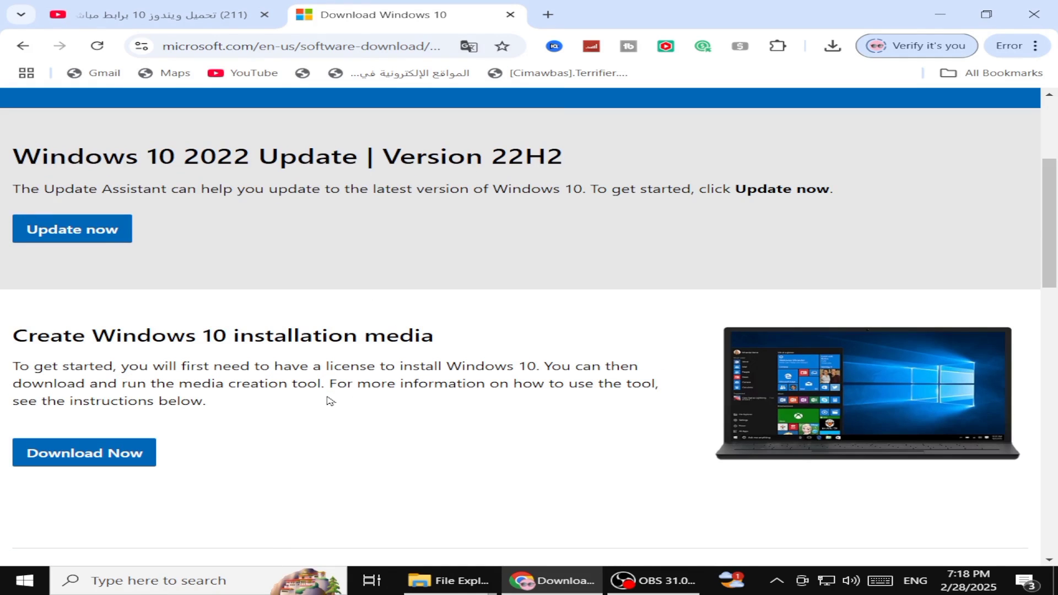
scroll("down", 3)
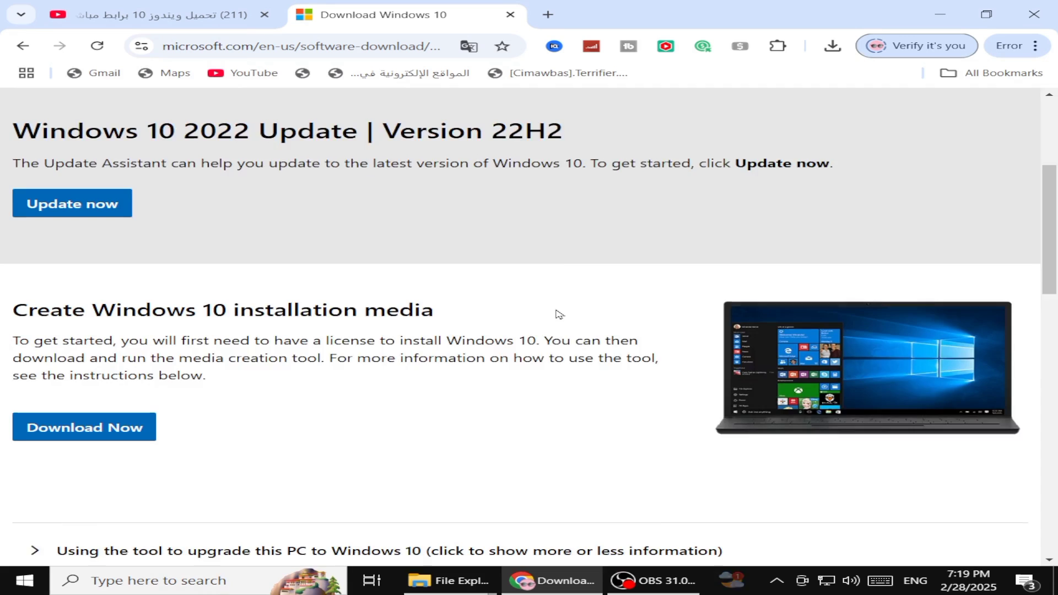
- Inspect the page in DevTools device emulation and reload it to reveal the ISO edition selector
right_click(547, 229)
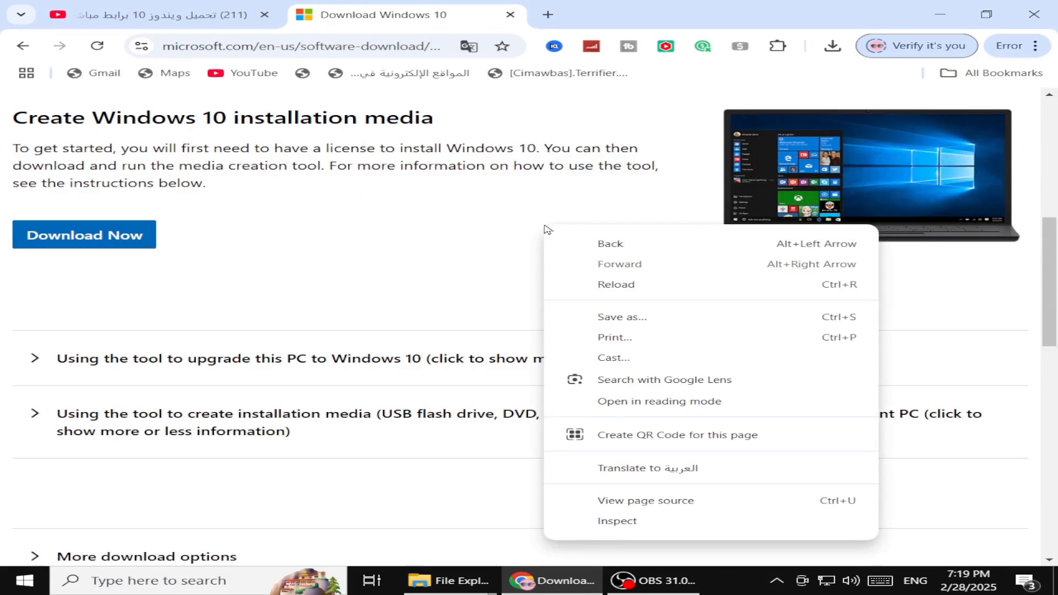
mouse_move(665, 399)
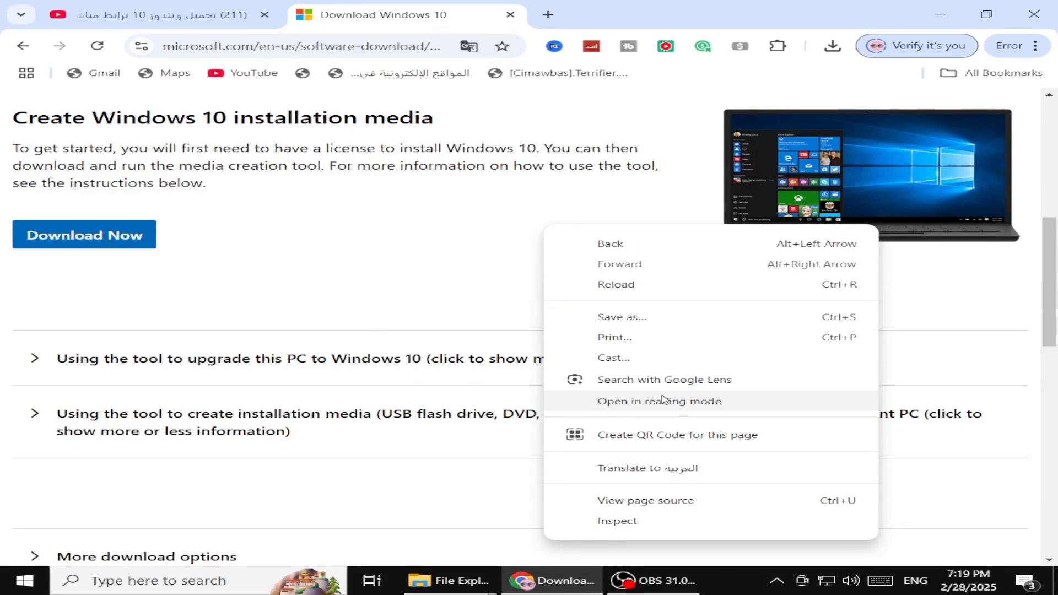
mouse_move(630, 525)
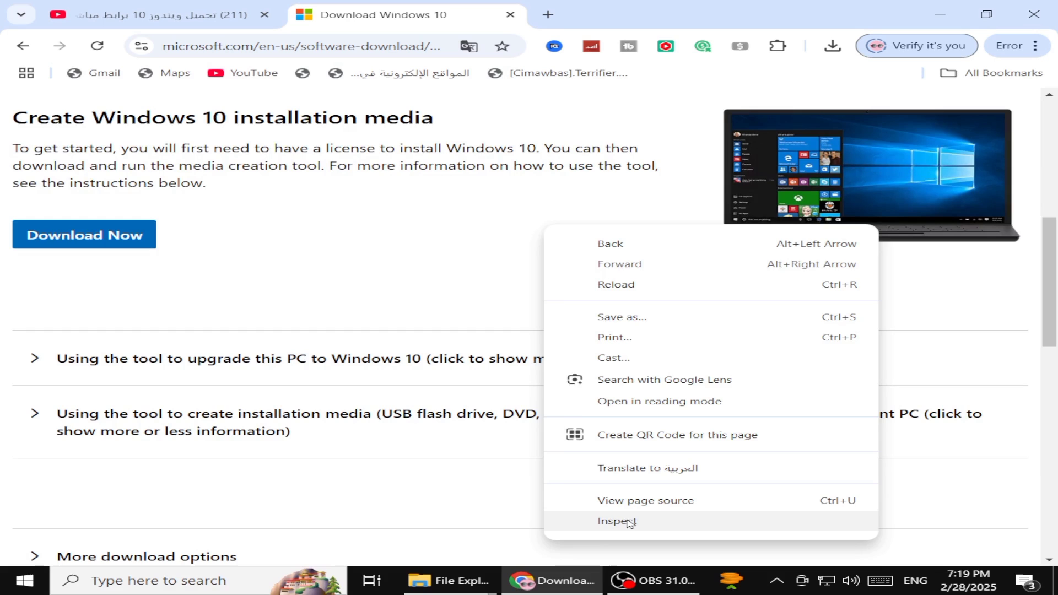
left_click(615, 520)
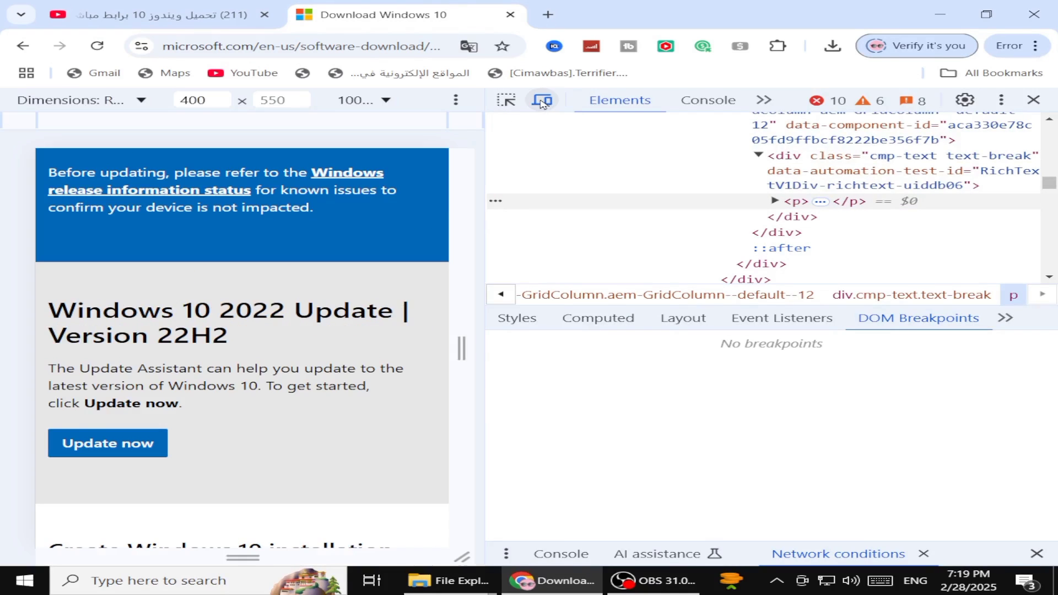
scroll("down", 3)
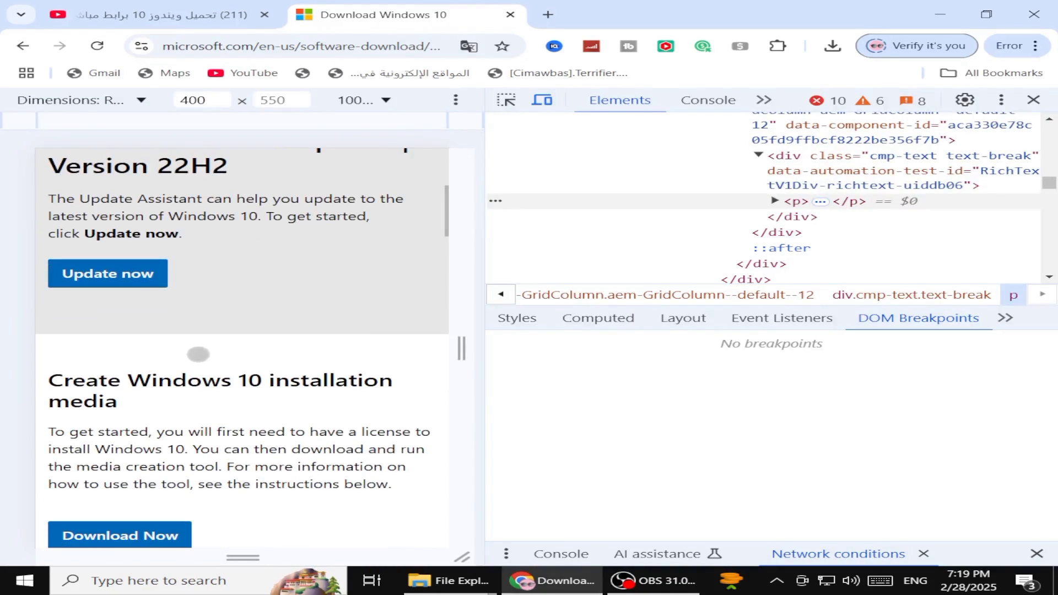
right_click(186, 357)
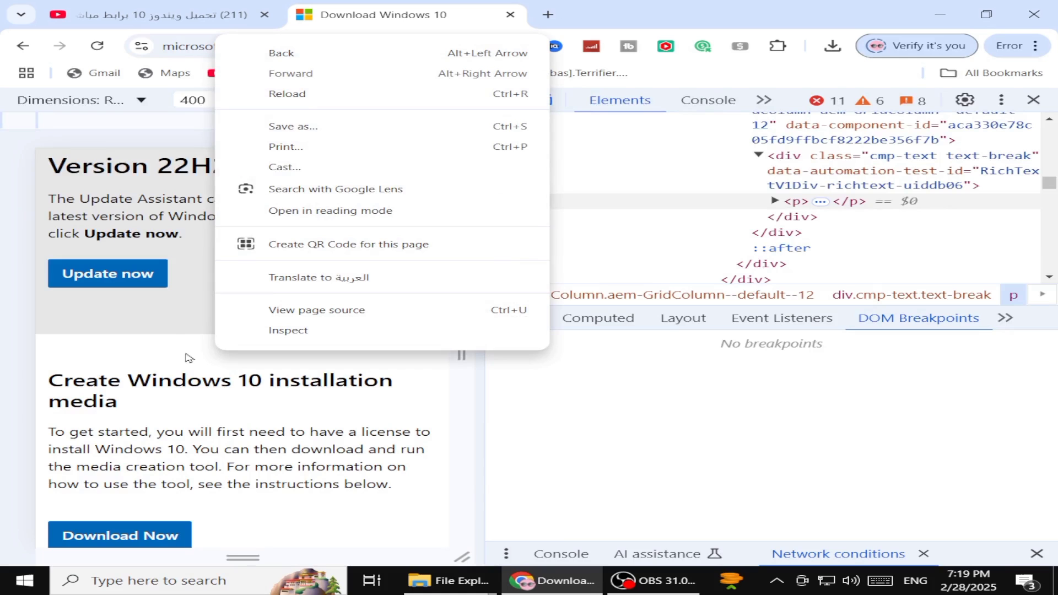
mouse_move(293, 100)
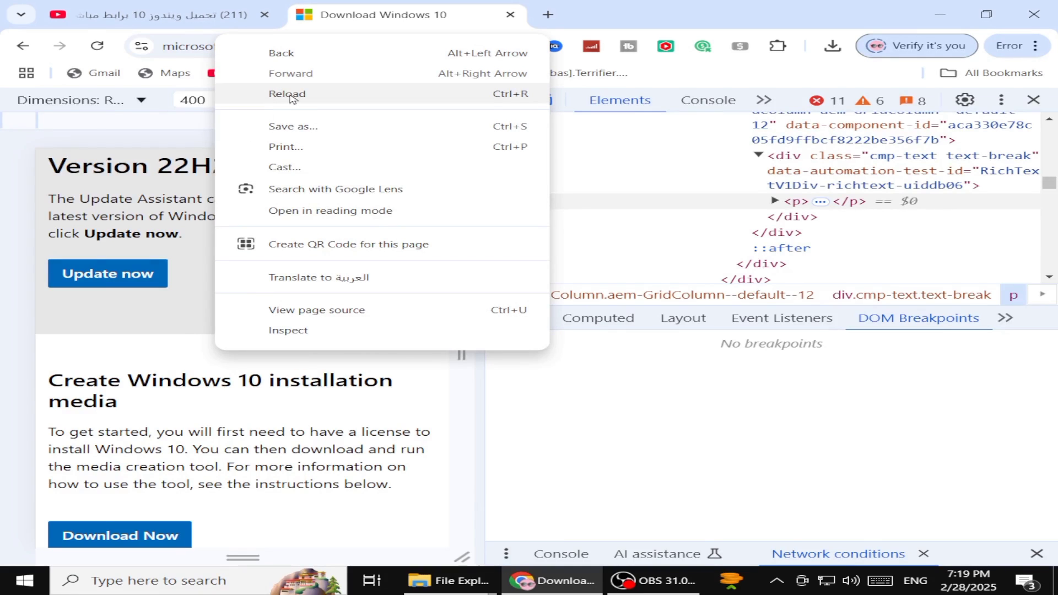
left_click(287, 94)
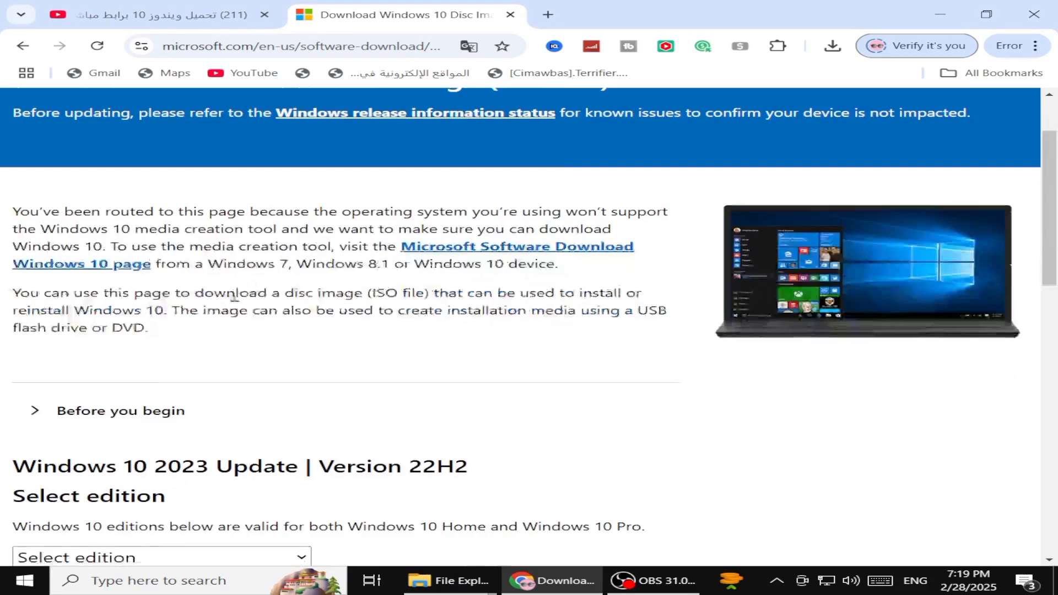
- Choose 'Windows 10 (multi-edition ISO)' as the edition and confirm it
scroll("down", 3)
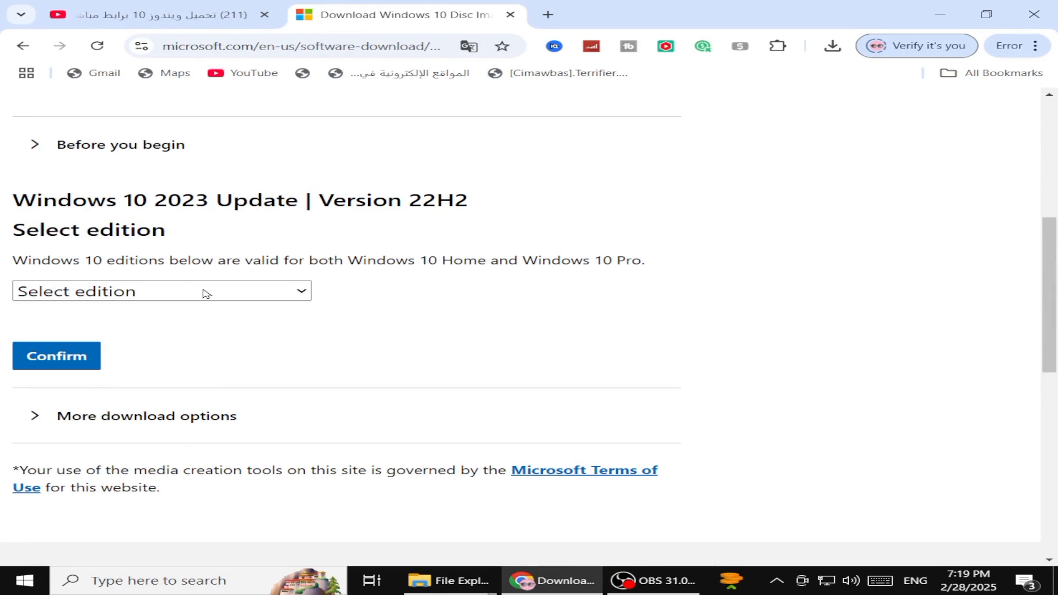
left_click(162, 291)
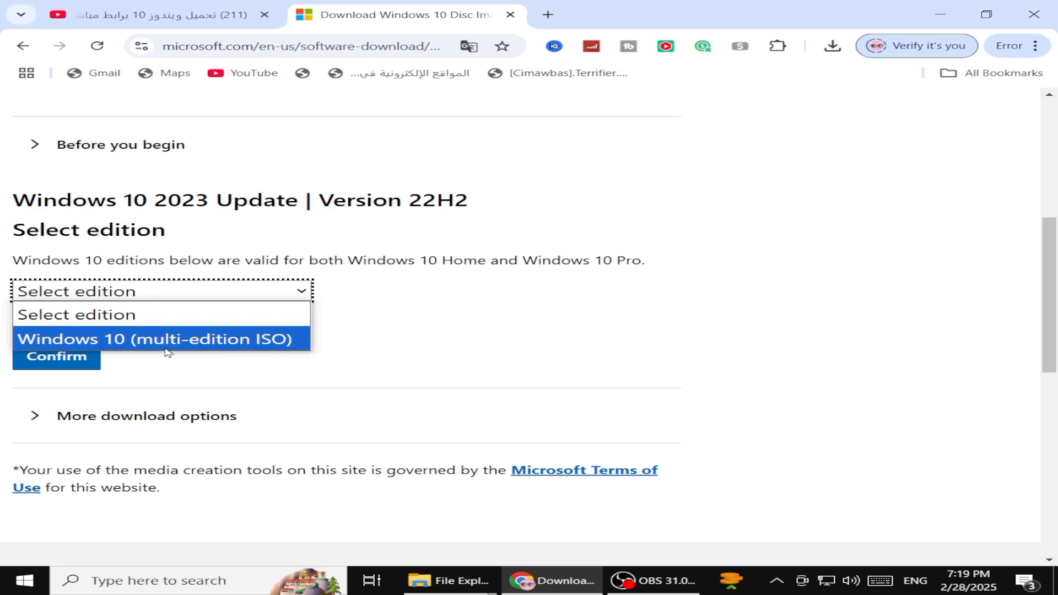
left_click(159, 339)
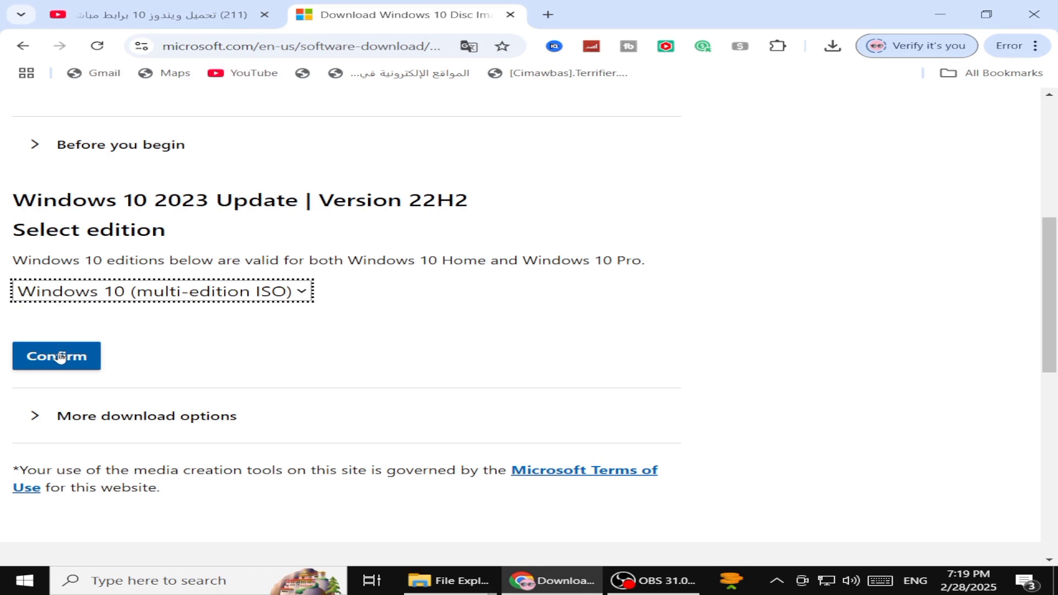
left_click(58, 356)
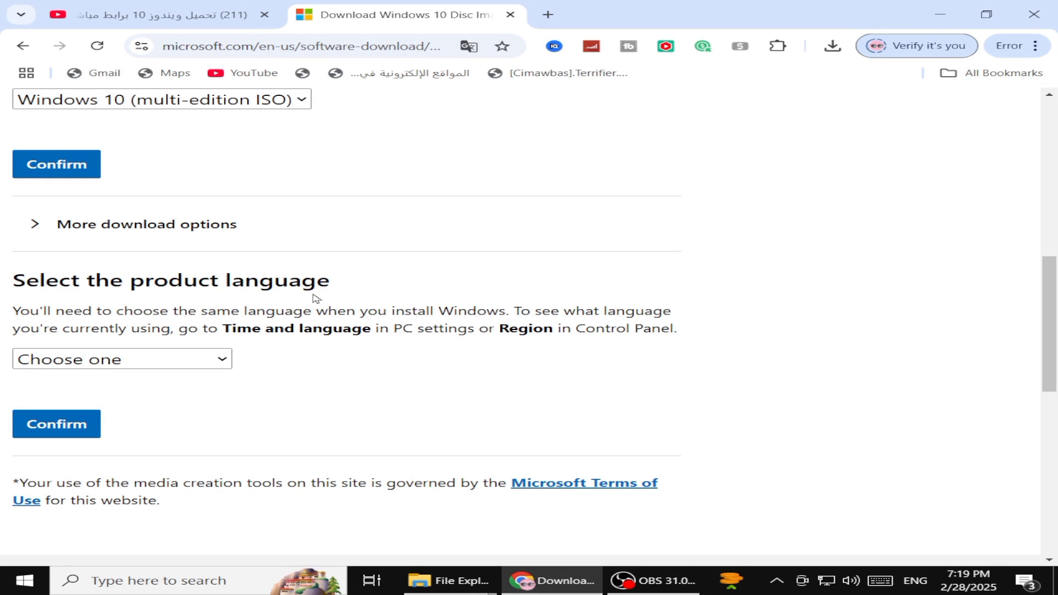
- Choose 'English (United States)' as the product language and confirm it
left_click(121, 359)
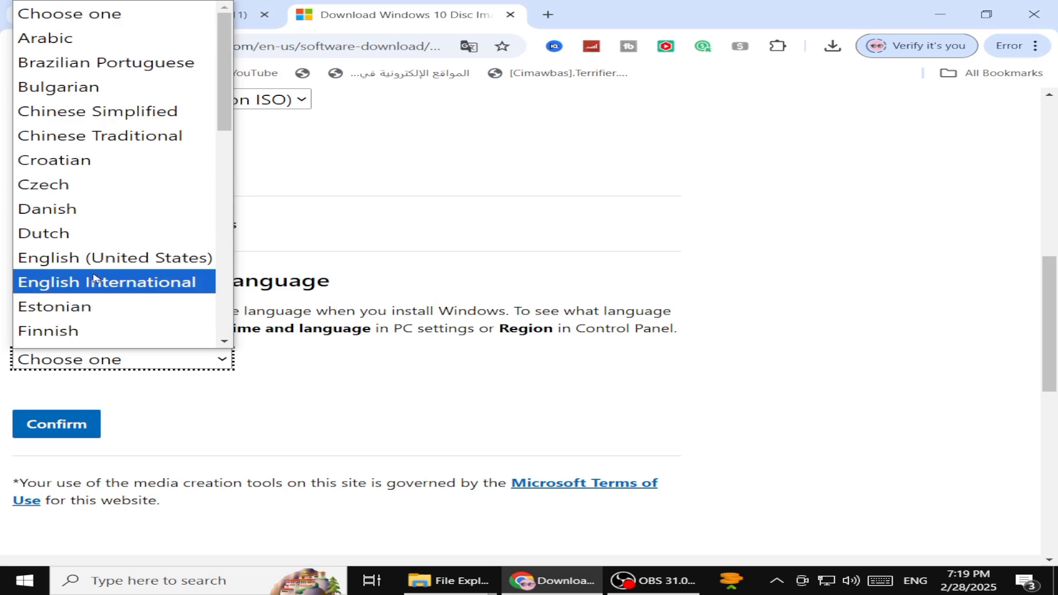
left_click(114, 257)
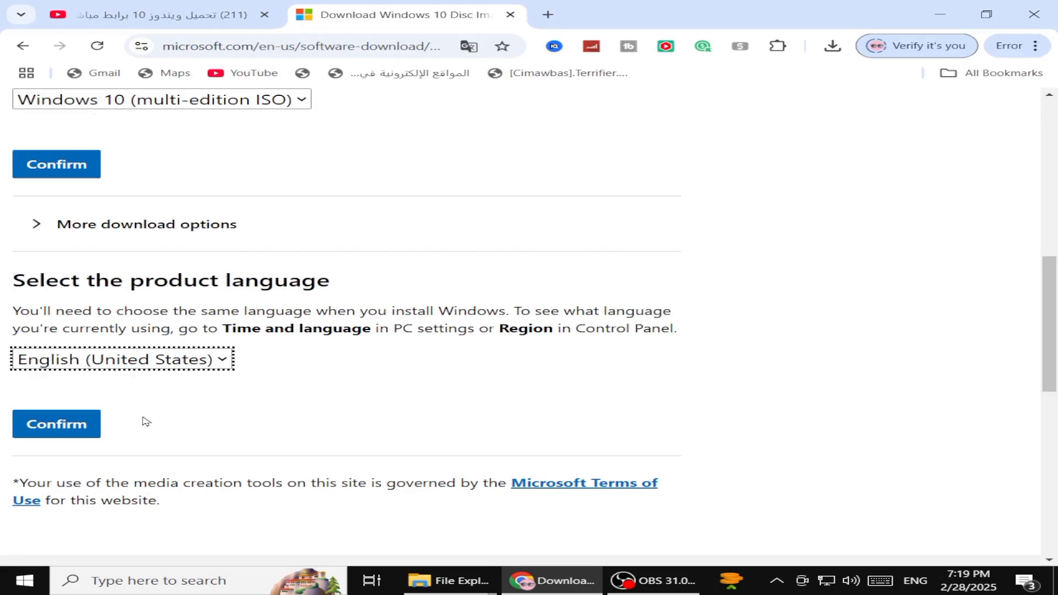
left_click(56, 423)
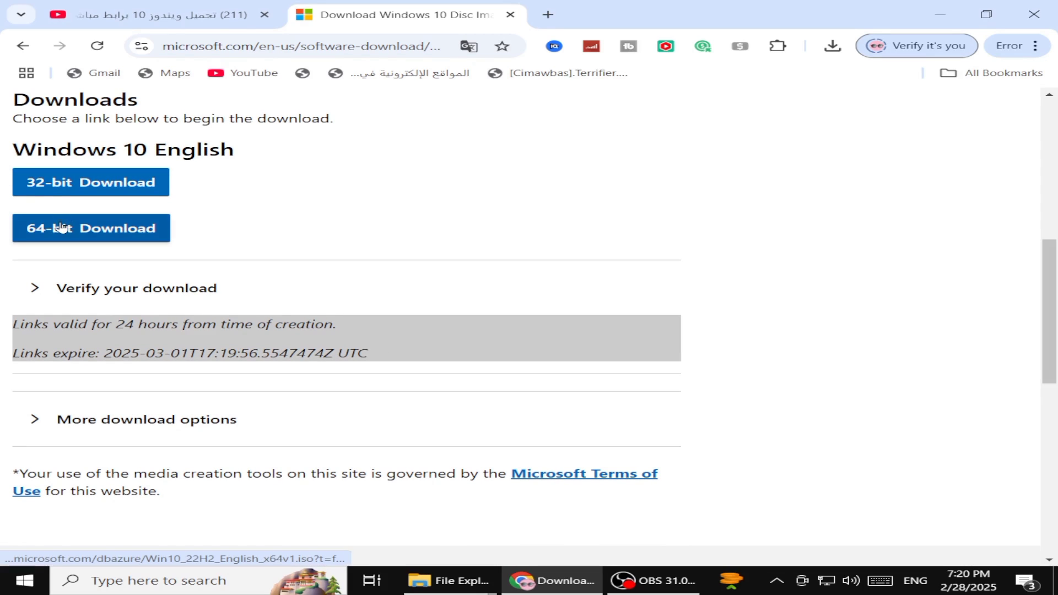
- Start the 64-bit download and check Win10_22H2_English_x64v1.iso is in progress in Chrome's Downloads
left_click_drag(89, 150, 167, 150)
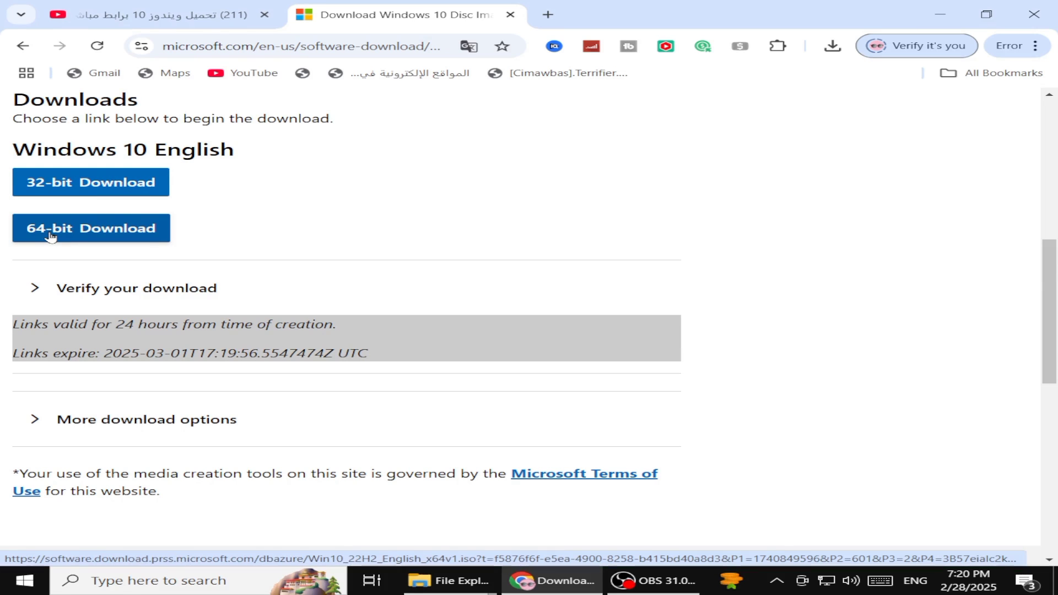
left_click(90, 228)
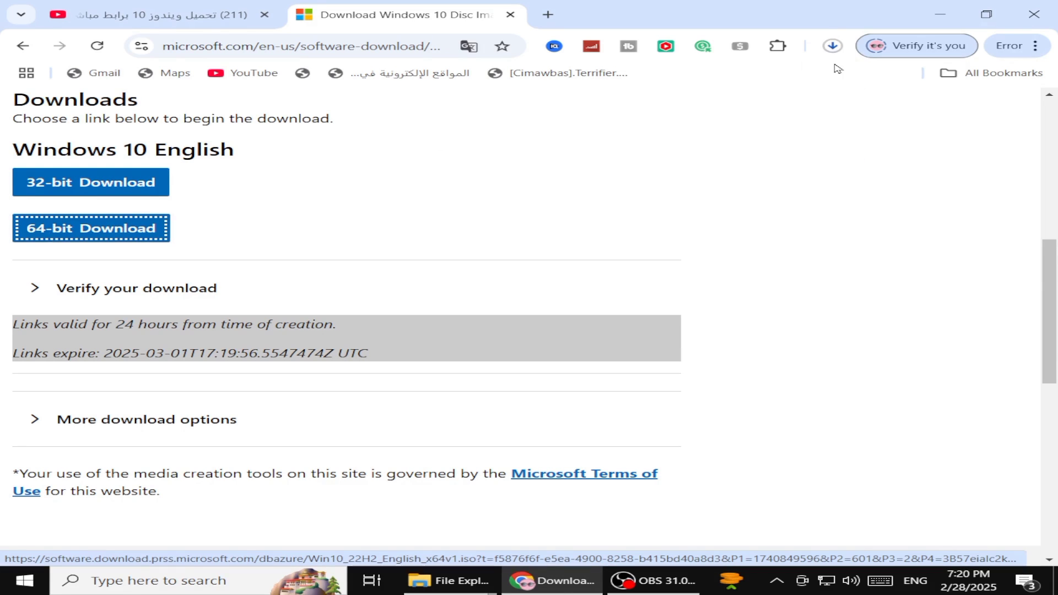
left_click(831, 46)
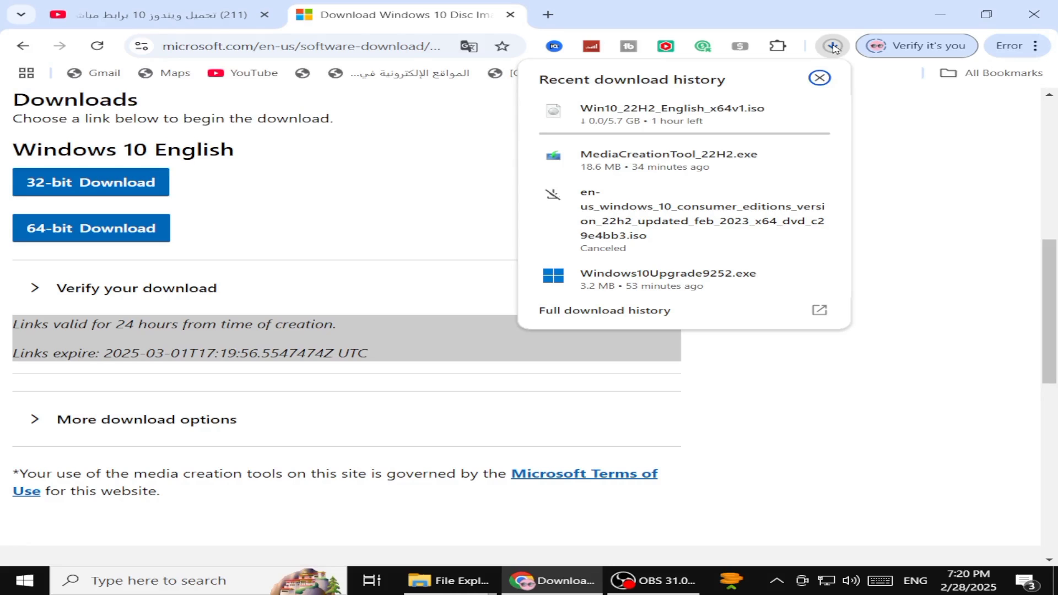
left_click(448, 581)
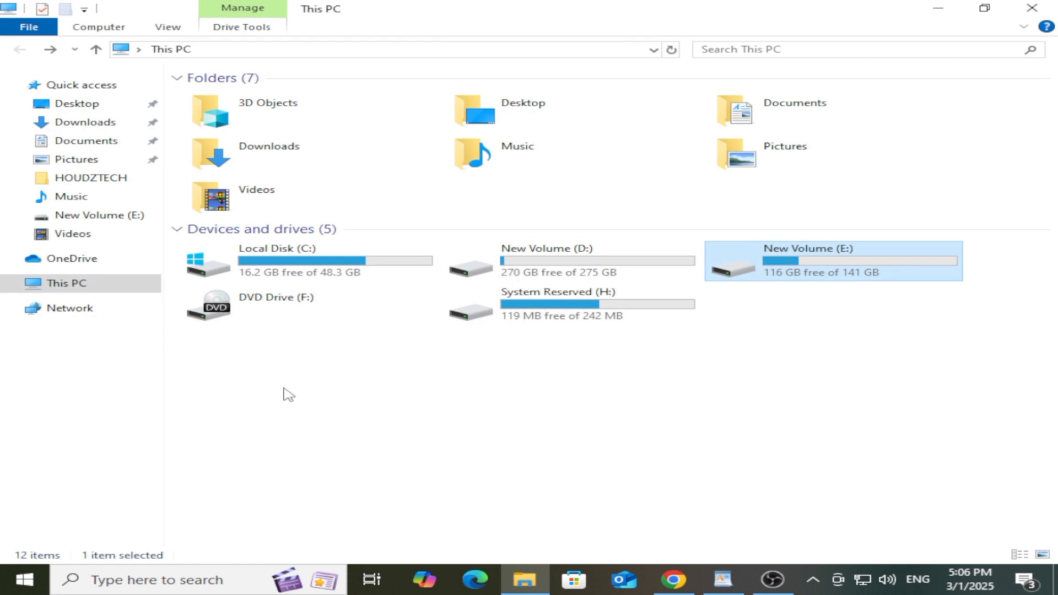
- Browse from This PC through Desktop to open New Volume (E:) holding the ISO
left_click(674, 281)
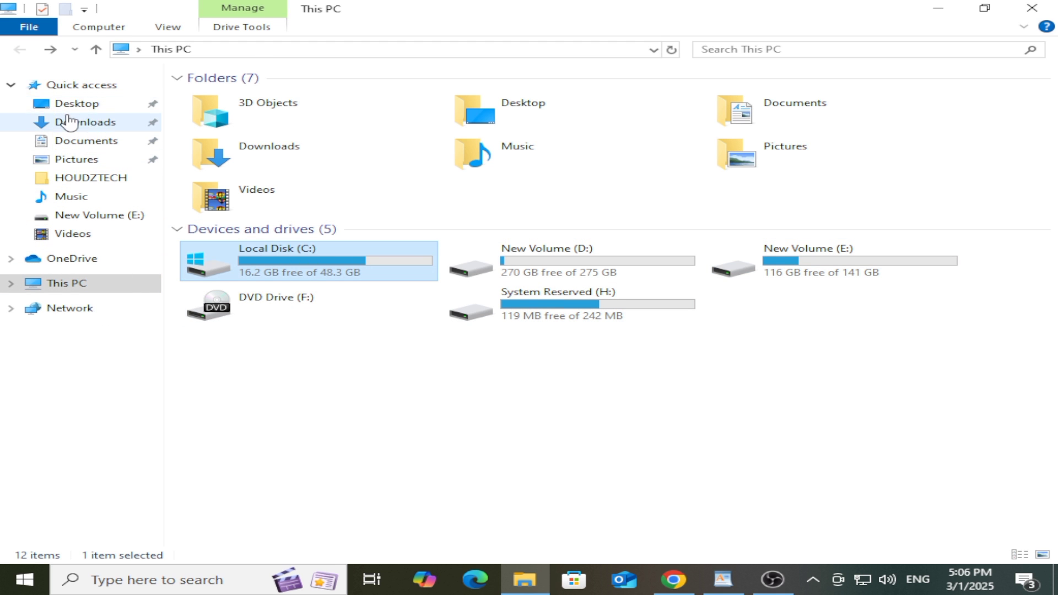
left_click(70, 103)
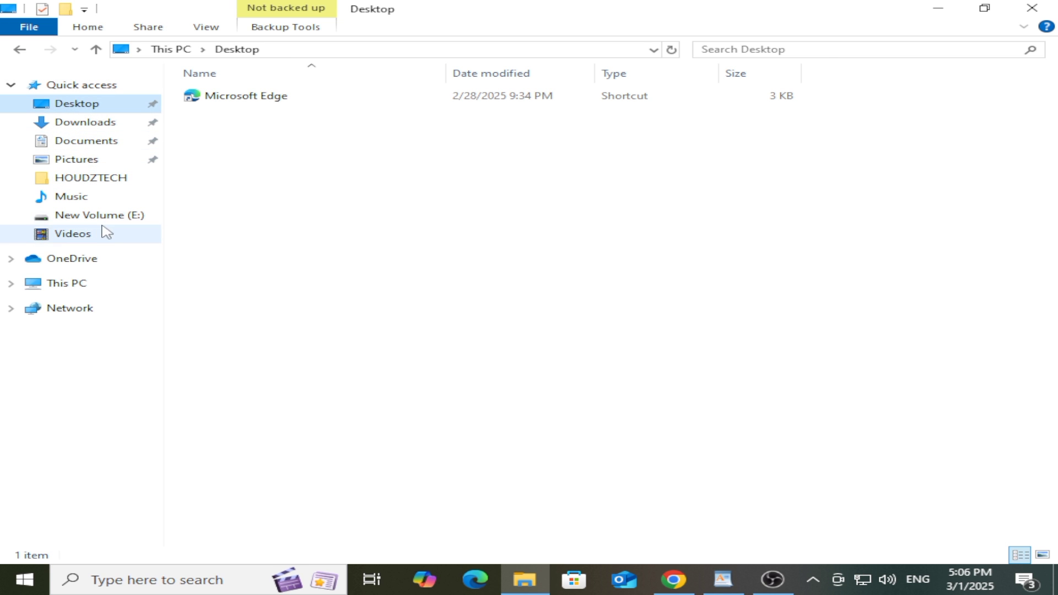
left_click(61, 283)
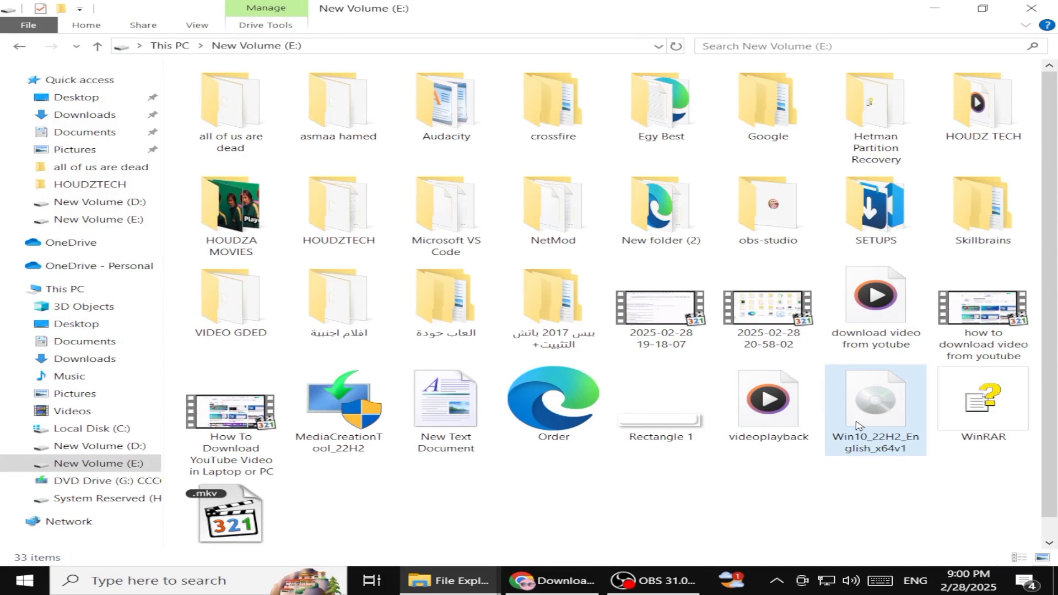
- Extract Win10_22H2_English_x64v1.iso with WinRAR into a same-named folder on E: and select it
left_click(882, 414)
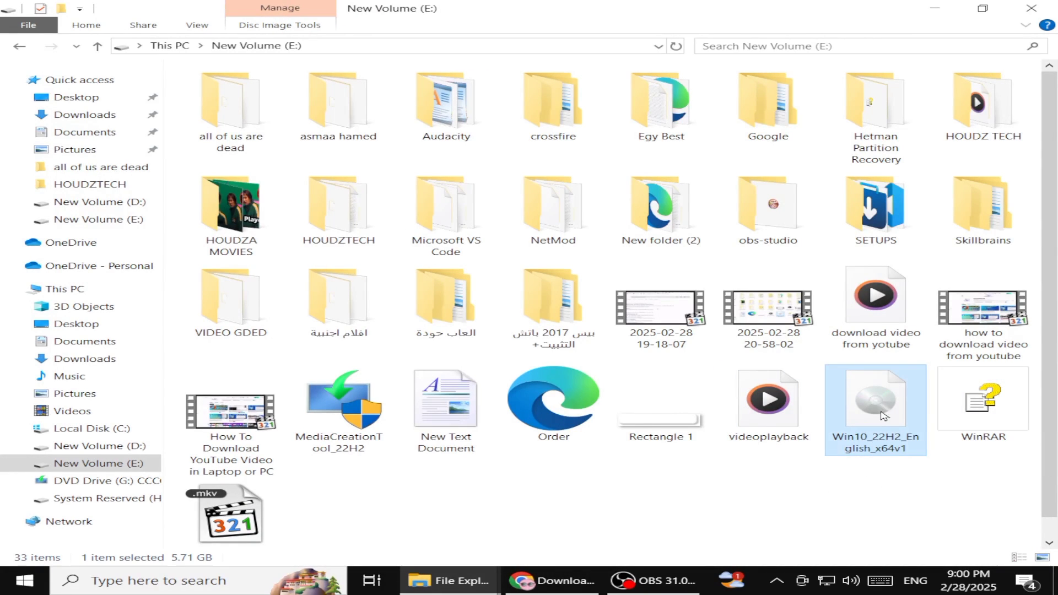
right_click(881, 414)
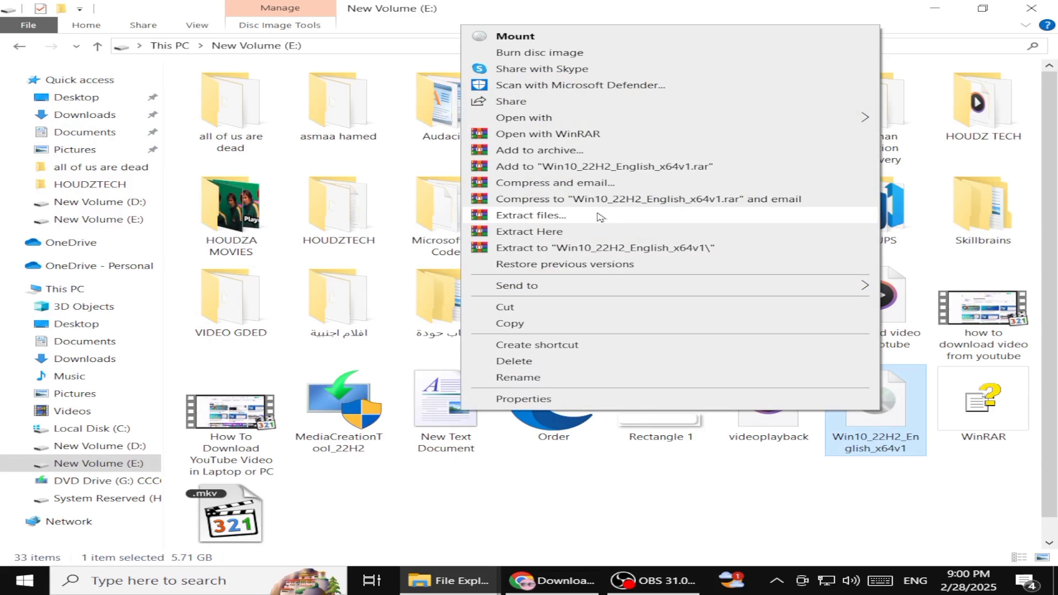
left_click(529, 231)
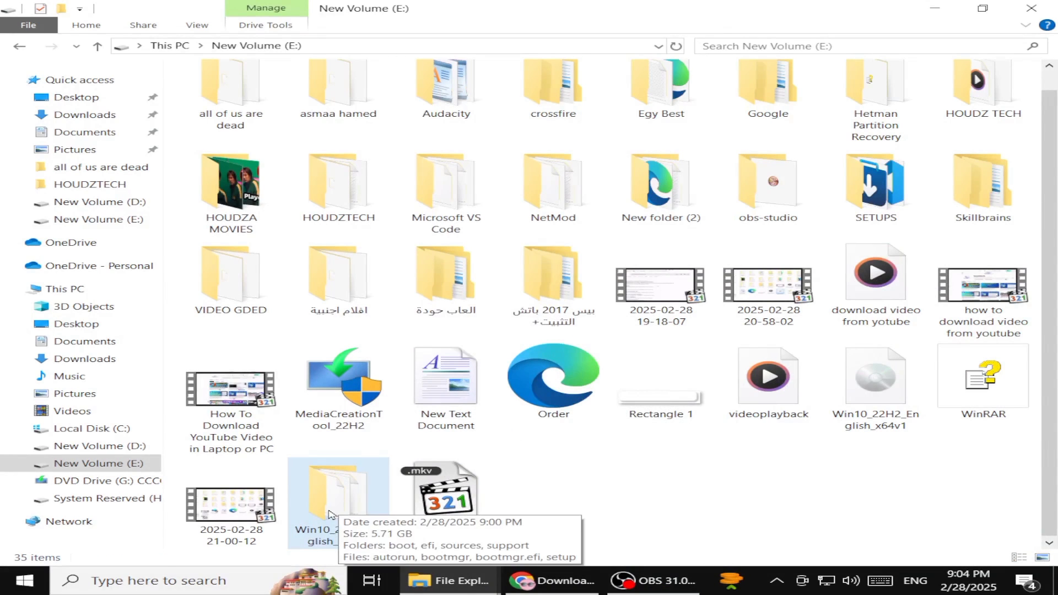
left_click(335, 501)
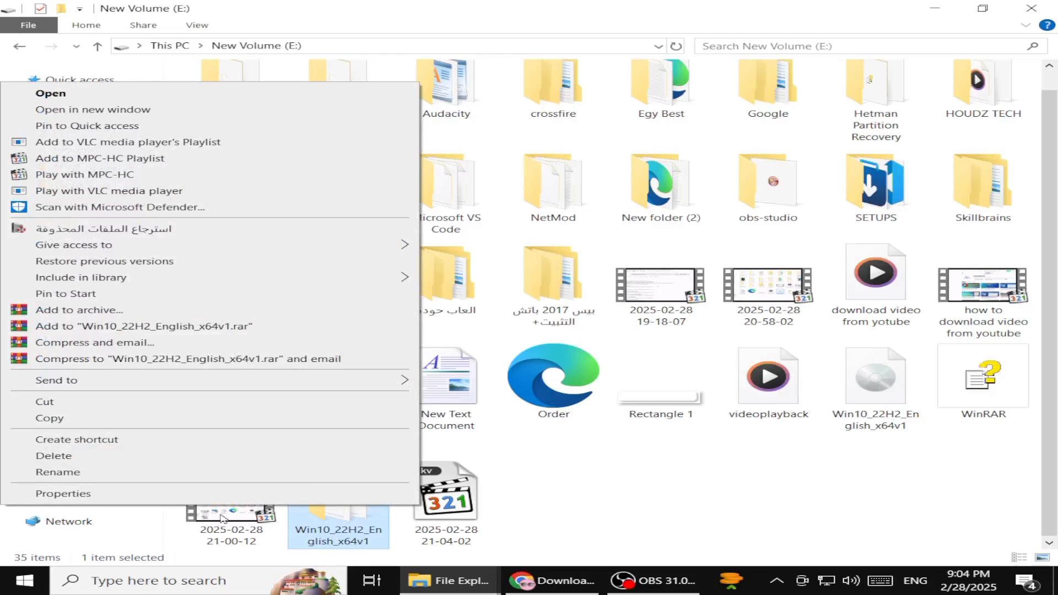
mouse_move(98, 477)
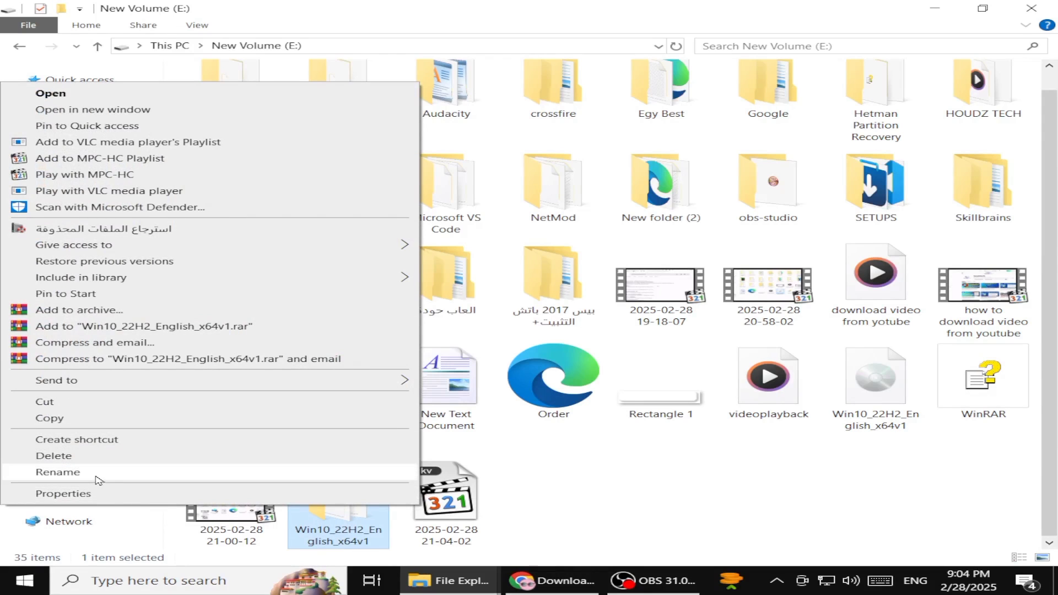
- Rename the extracted folder to 'windows 10', then bring up the Start menu
left_click(57, 472)
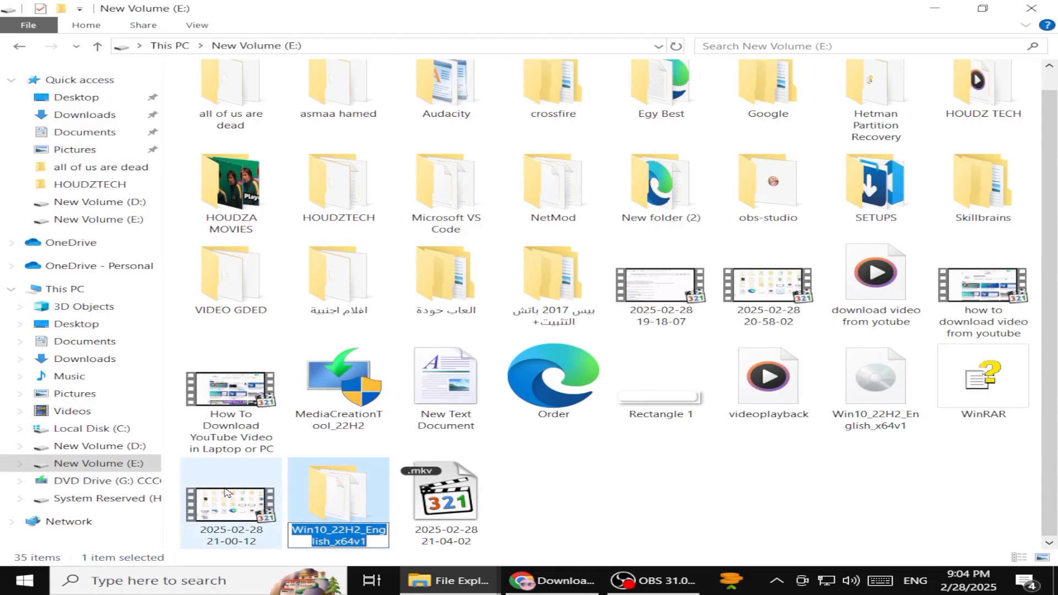
type("windows 10")
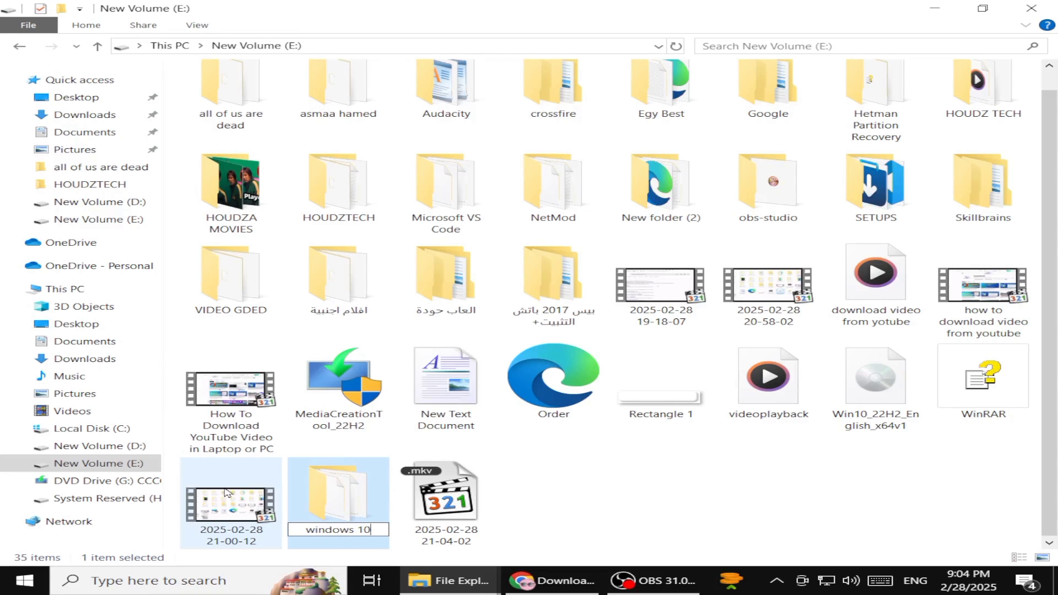
left_click(20, 581)
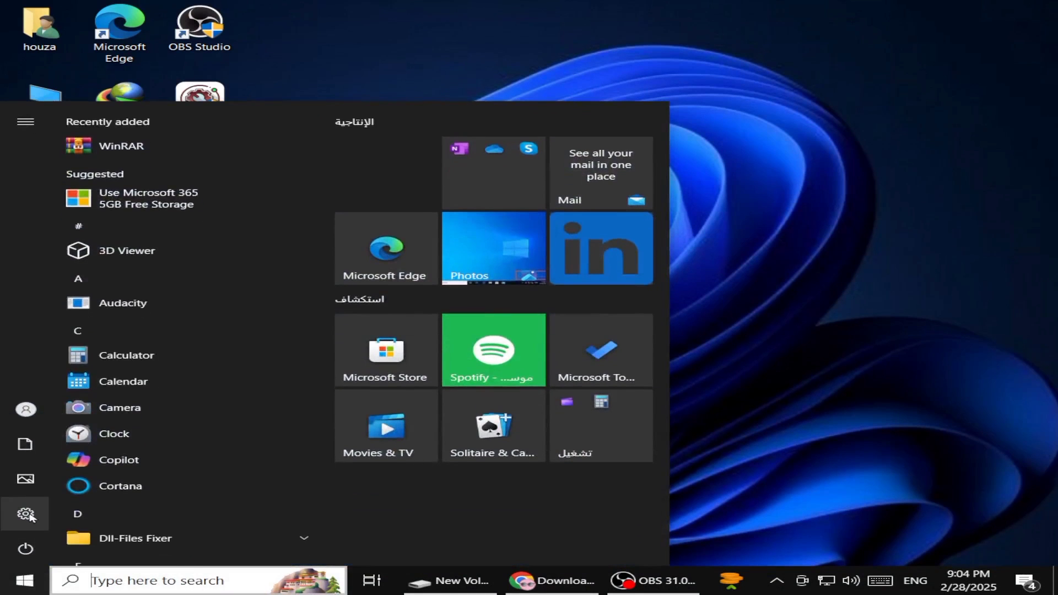
- In Settings > Update & Security > Recovery, restart the PC into Advanced startup
left_click(25, 513)
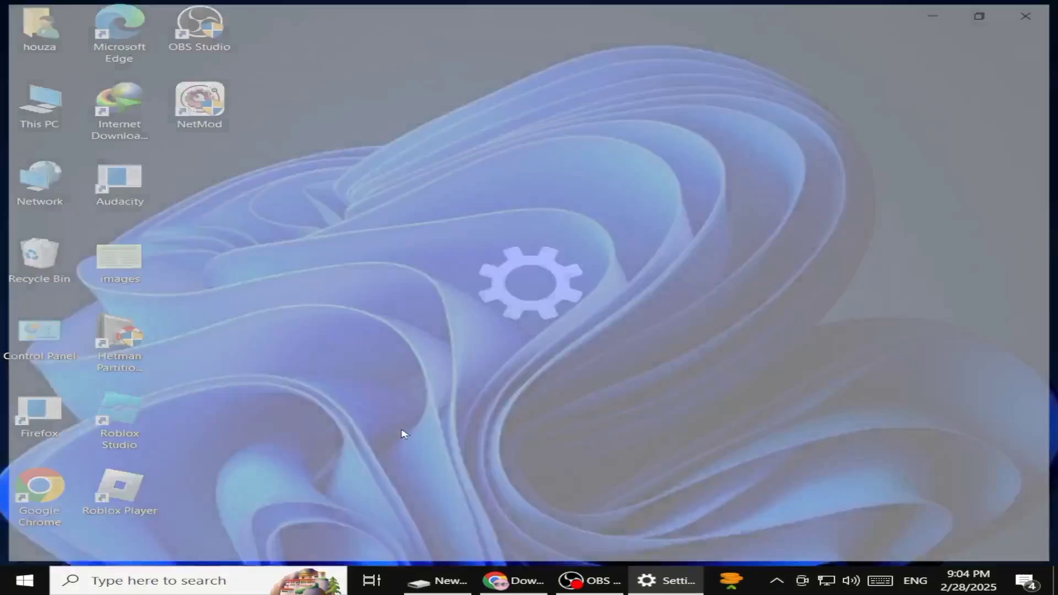
left_click(663, 581)
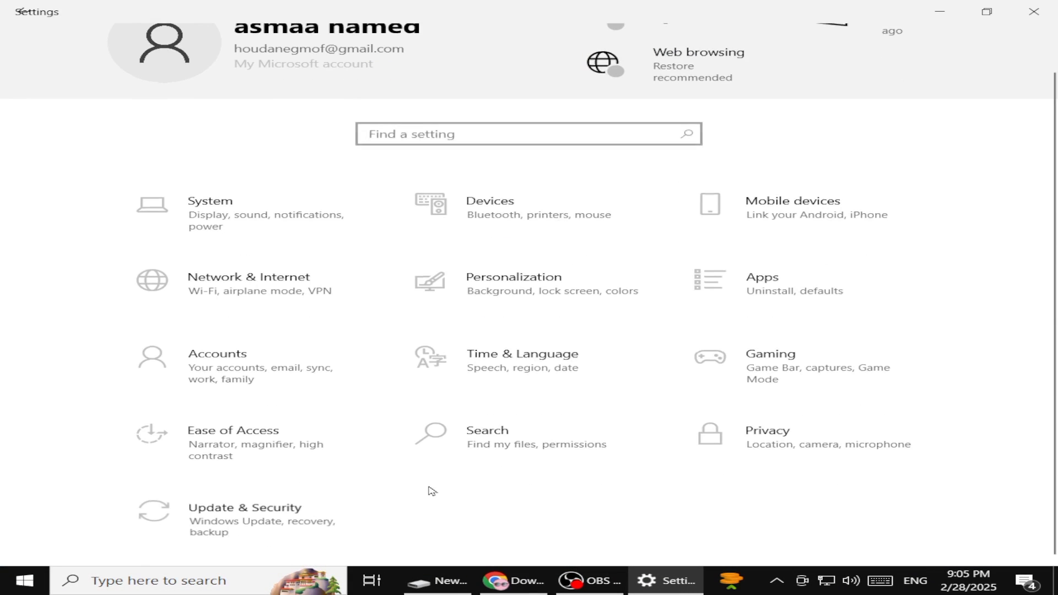
left_click(244, 507)
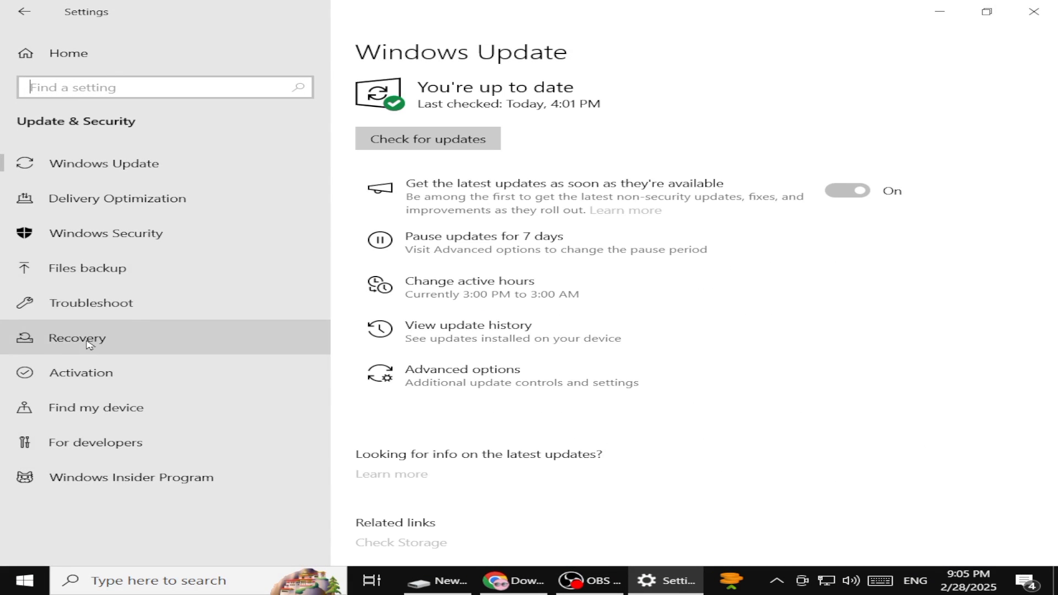
left_click(77, 338)
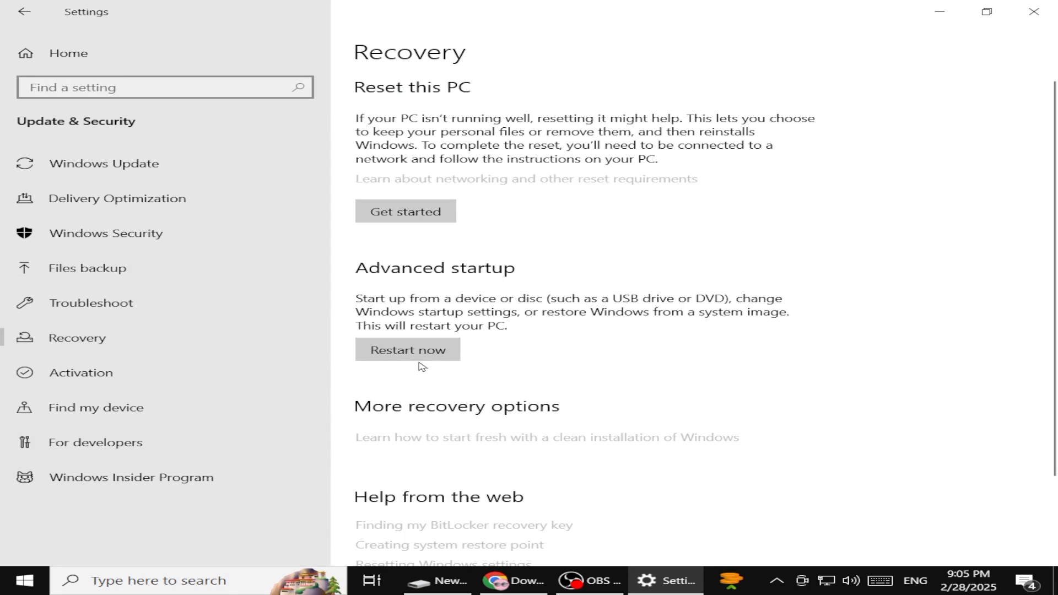
mouse_move(407, 357)
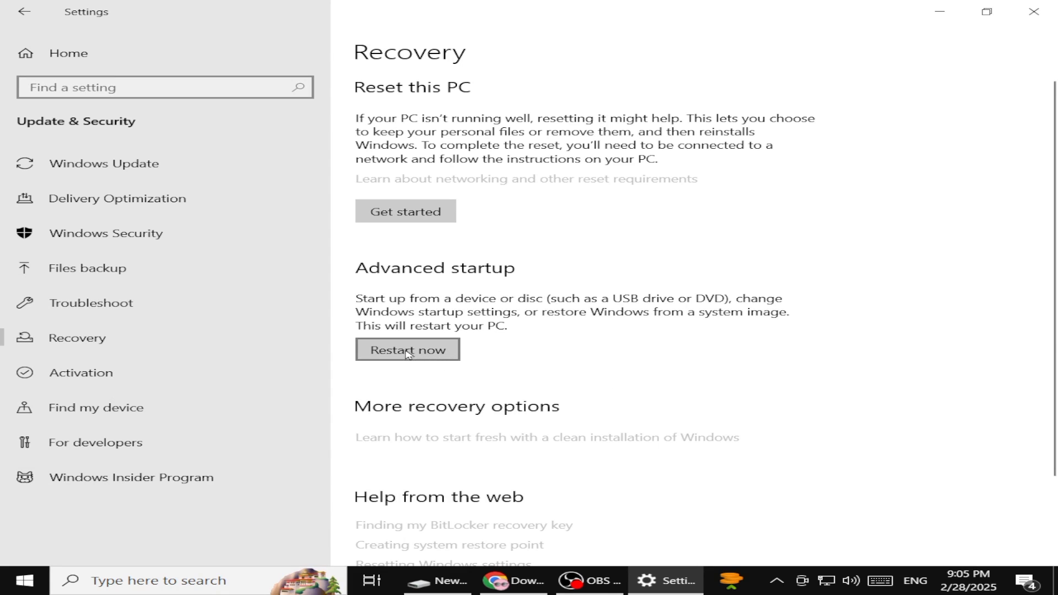
left_click(408, 349)
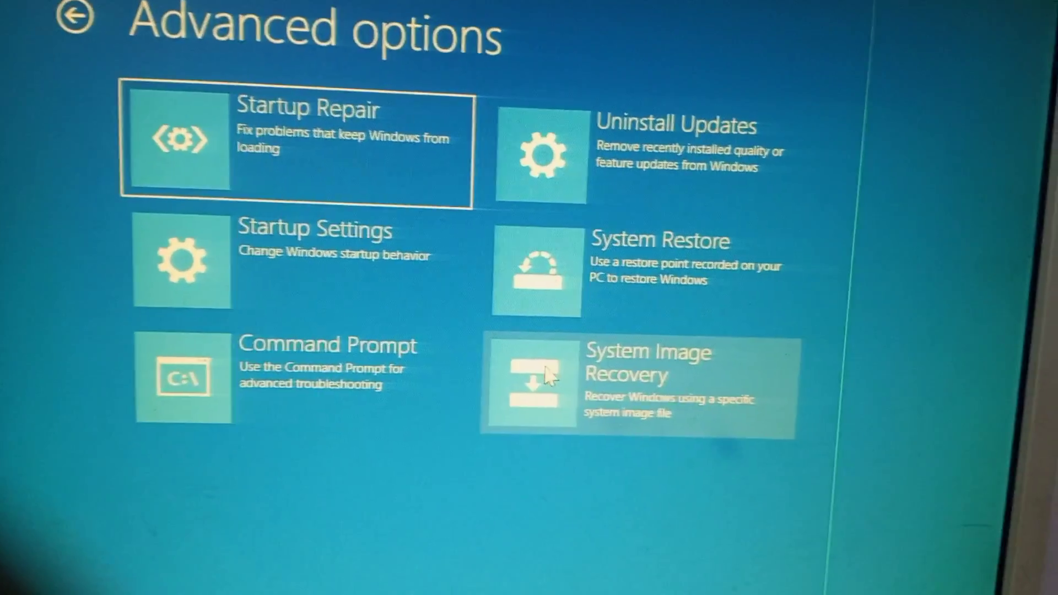
- Continue past the password prompt, cancel the missing image error, and choose Advanced > Install a driver
left_click(643, 387)
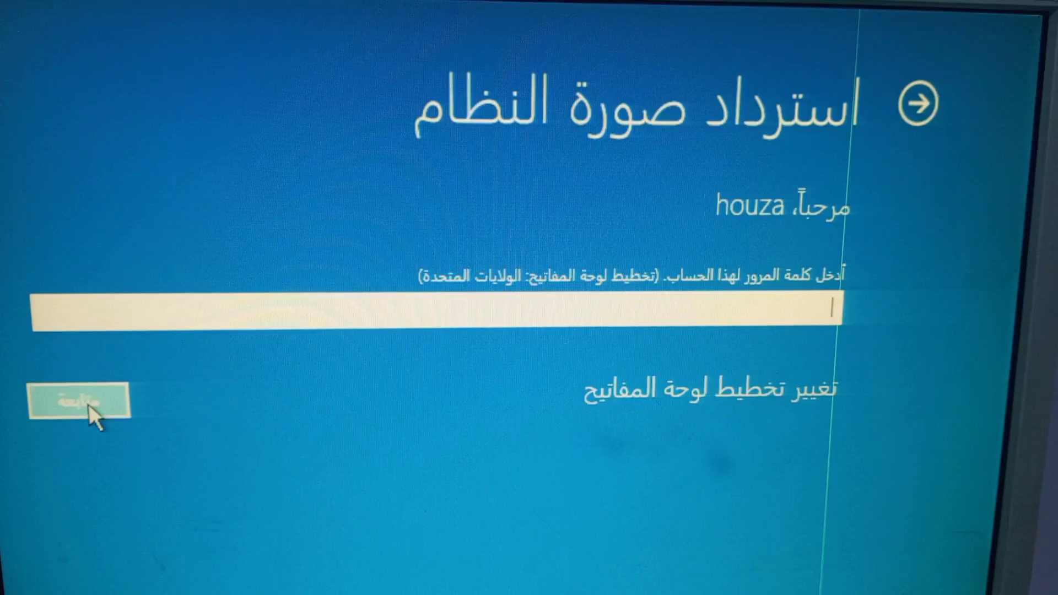
left_click(78, 400)
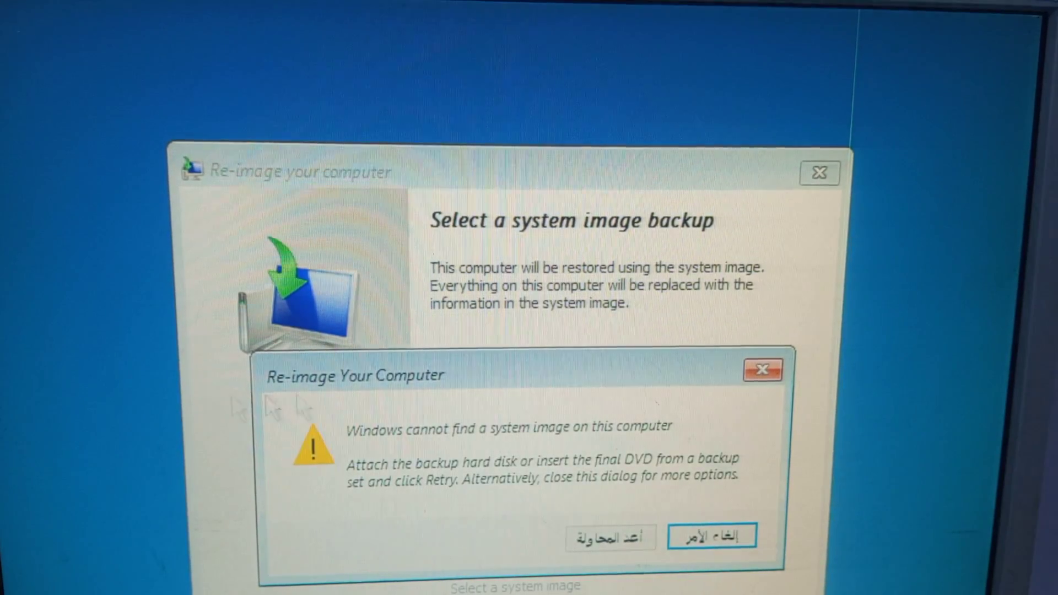
left_click(714, 538)
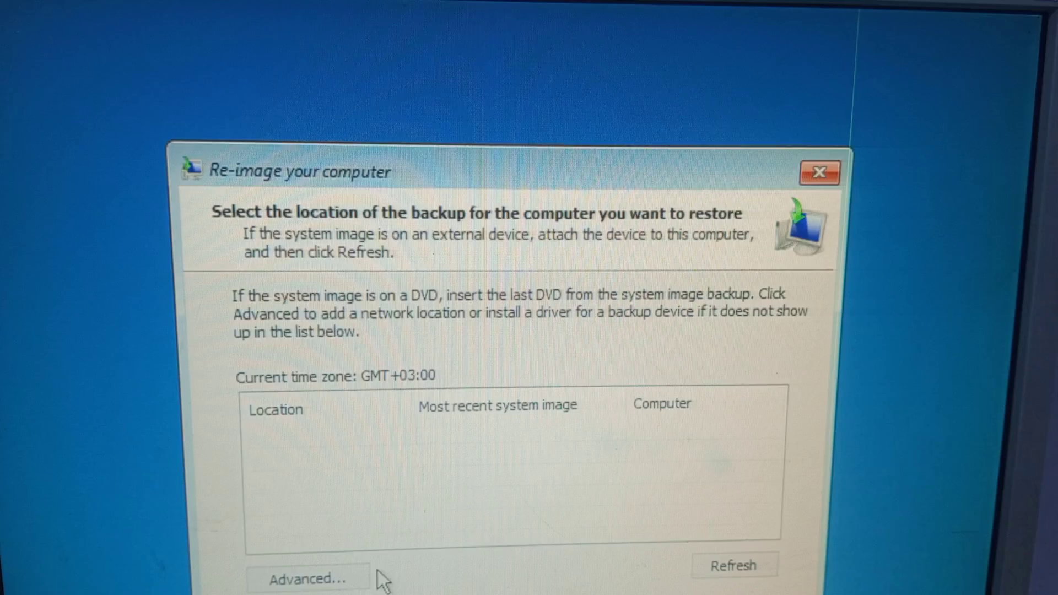
left_click(306, 592)
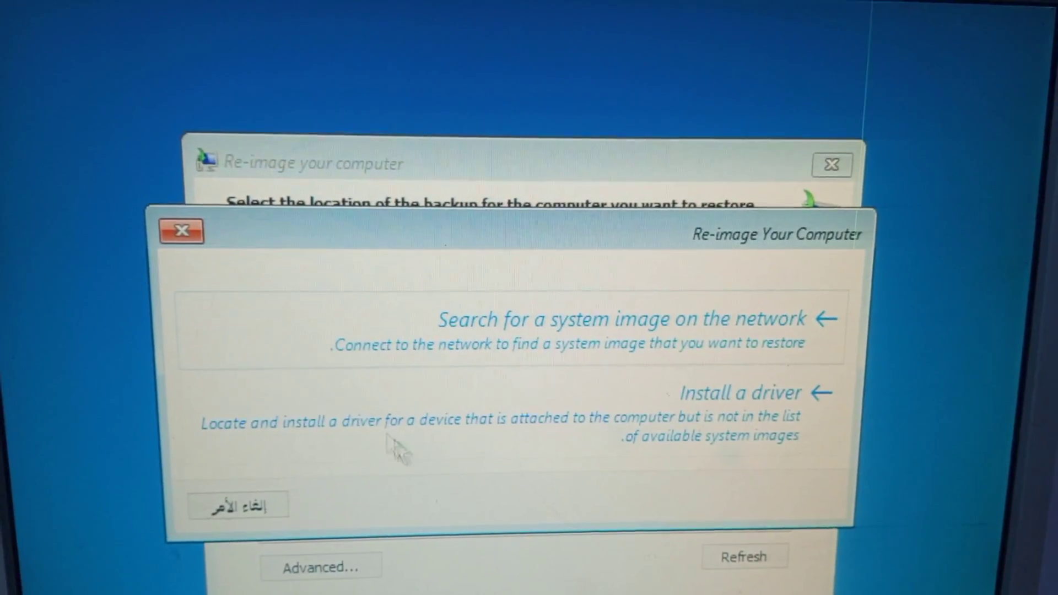
left_click(737, 392)
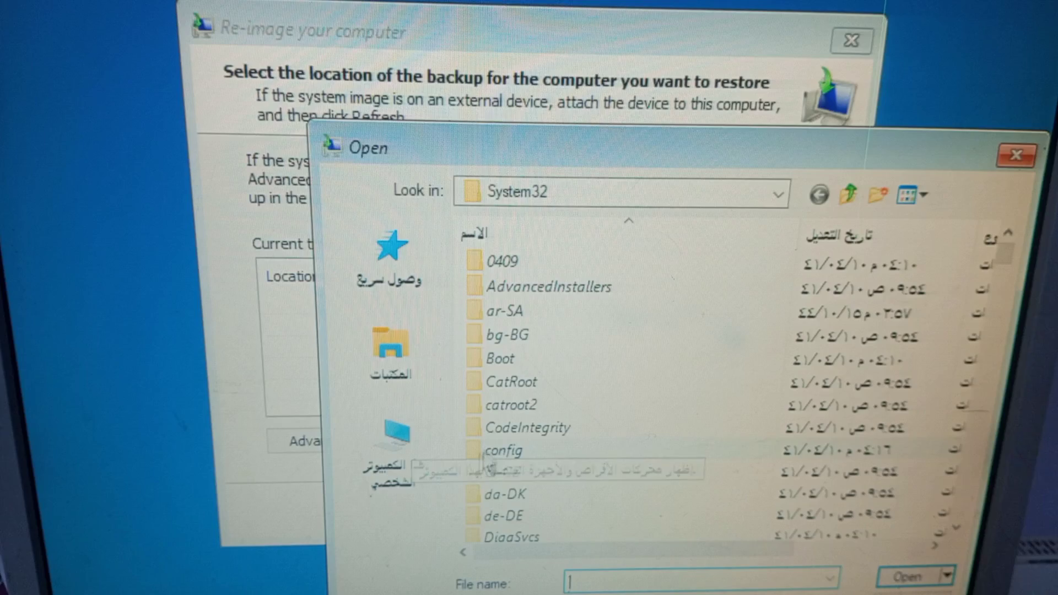
- Browse This PC to New Volume (E:) > windows 10 and bring up options on setup
left_click(392, 443)
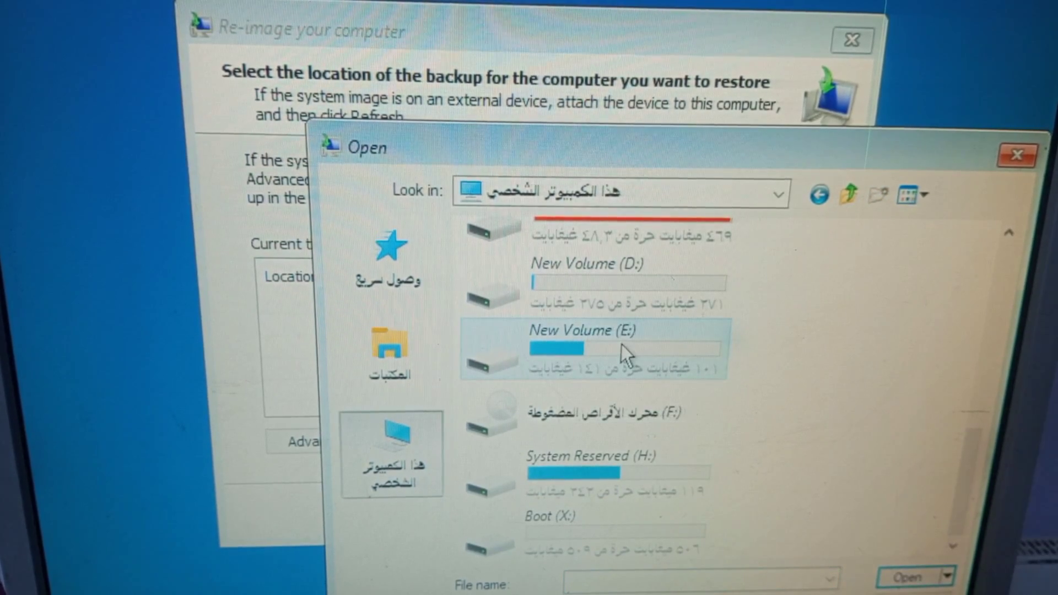
double_click(573, 330)
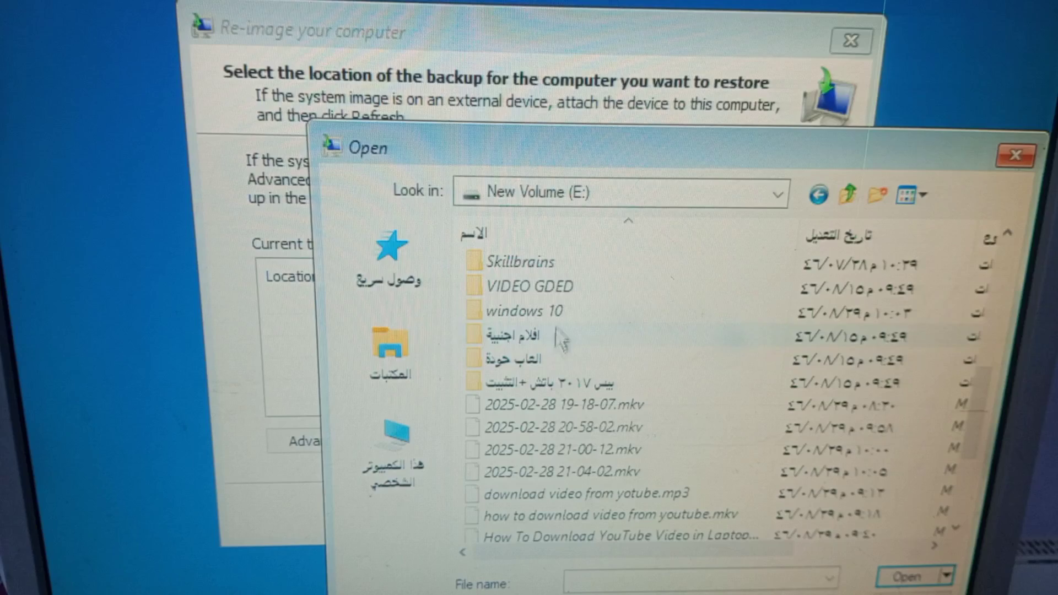
double_click(518, 311)
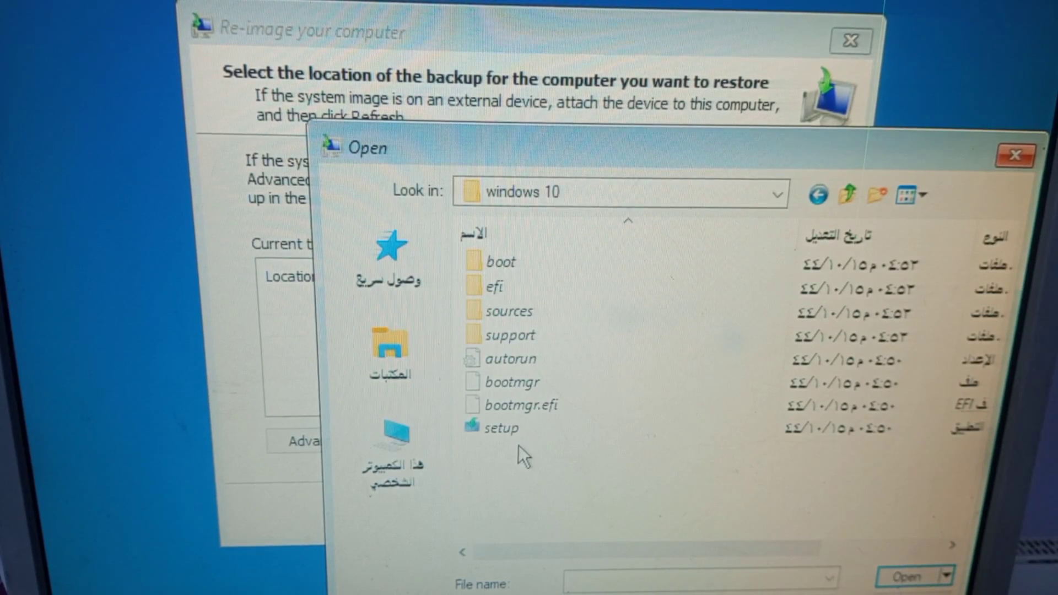
right_click(499, 428)
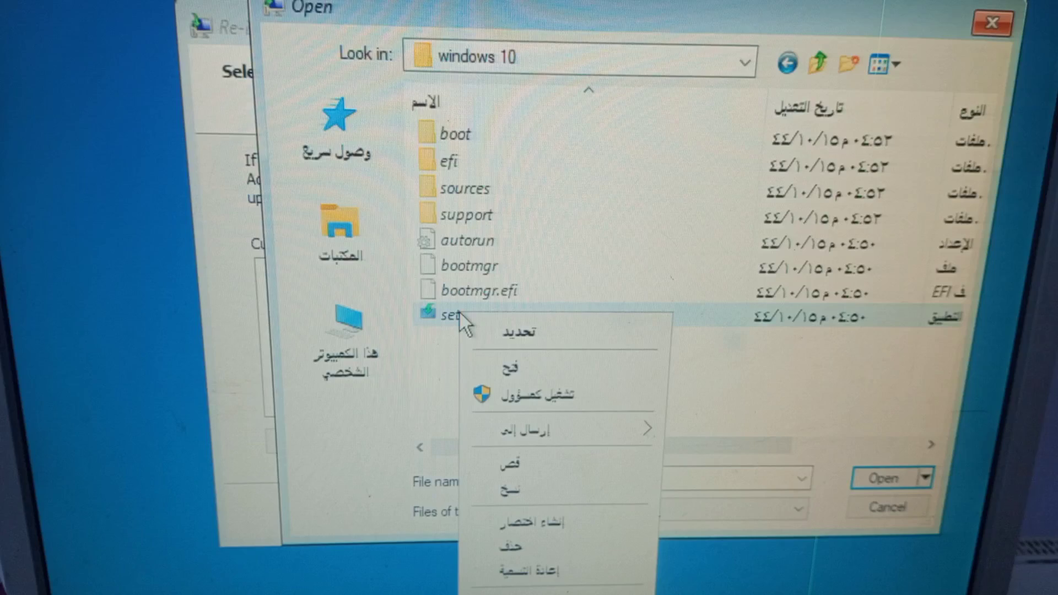
mouse_move(568, 402)
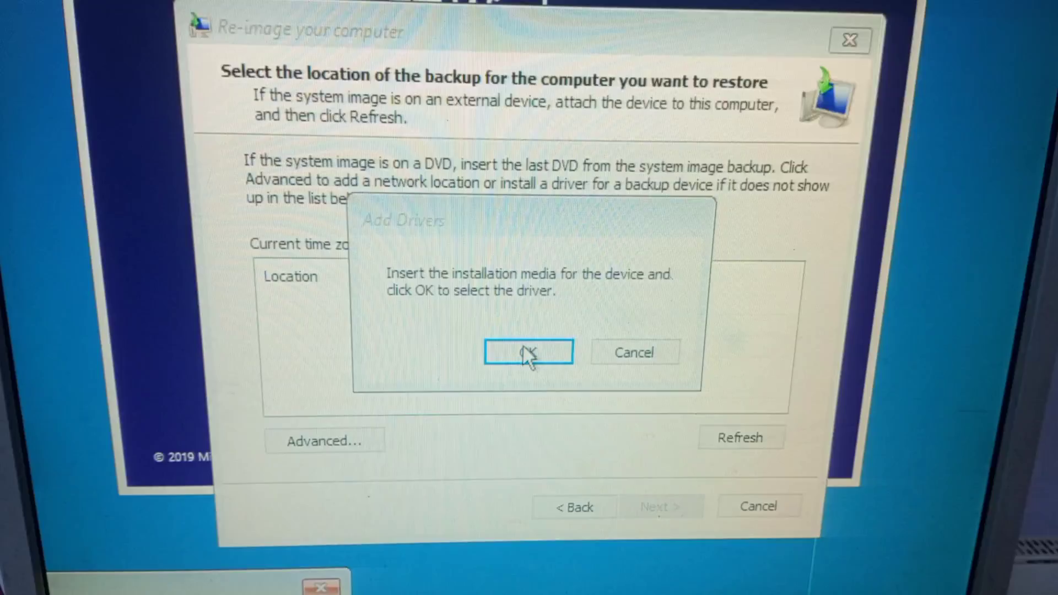
- Dismiss Add Drivers, begin Install now and choose the Windows 10 Pro N edition
left_click(528, 352)
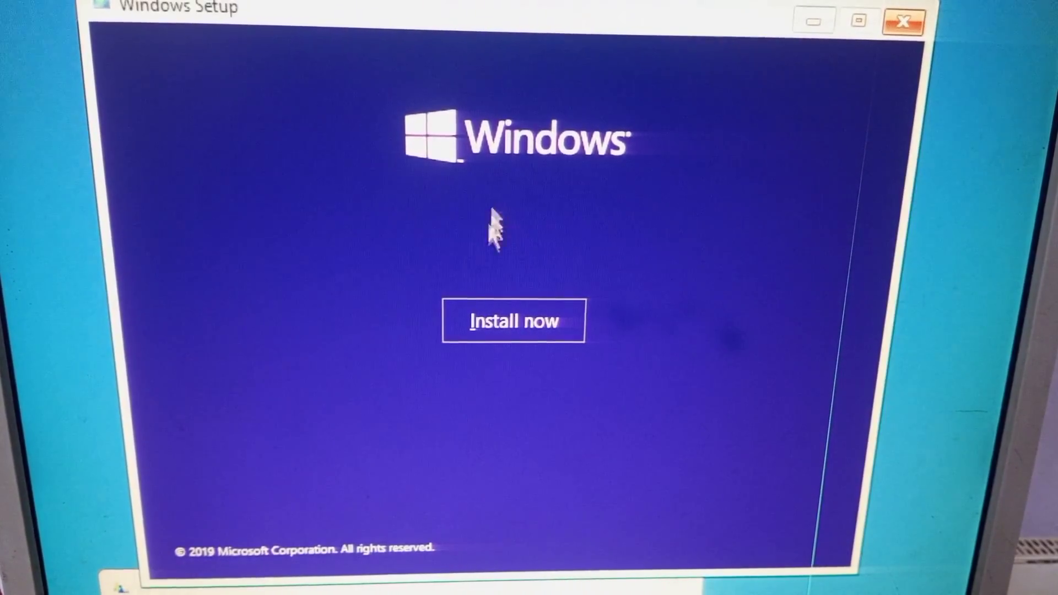
left_click(514, 322)
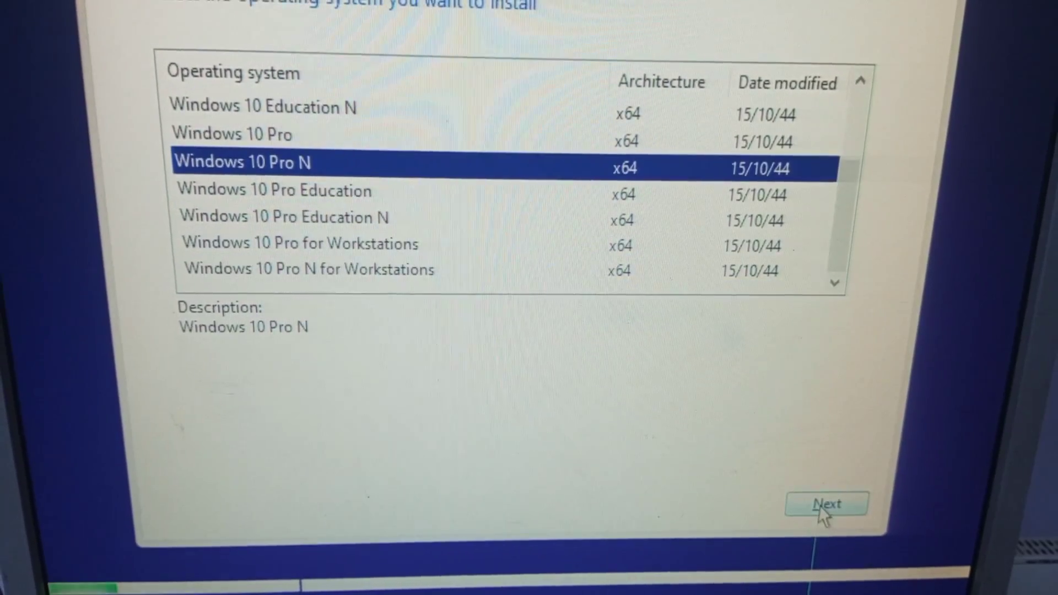
left_click(825, 506)
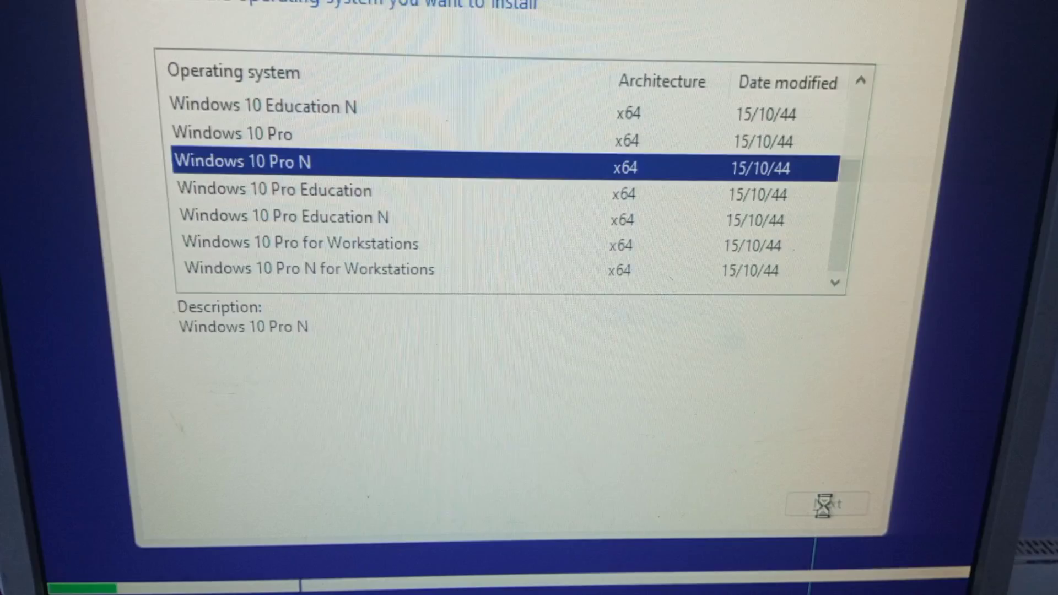
left_click(829, 504)
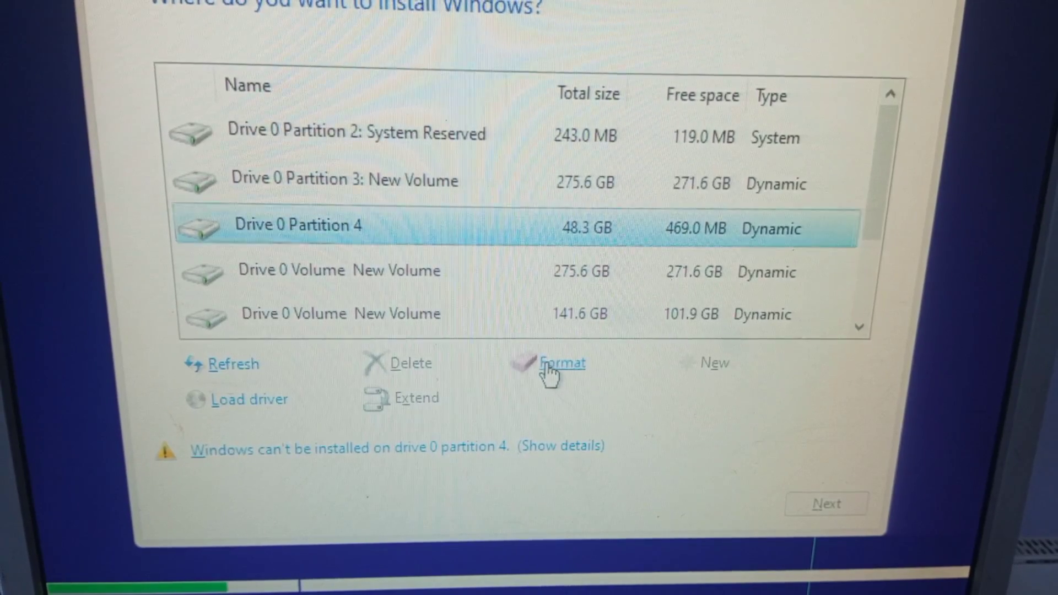
- Format Drive 0 Partition 4, confirm the erase, and install Windows onto it
left_click(561, 363)
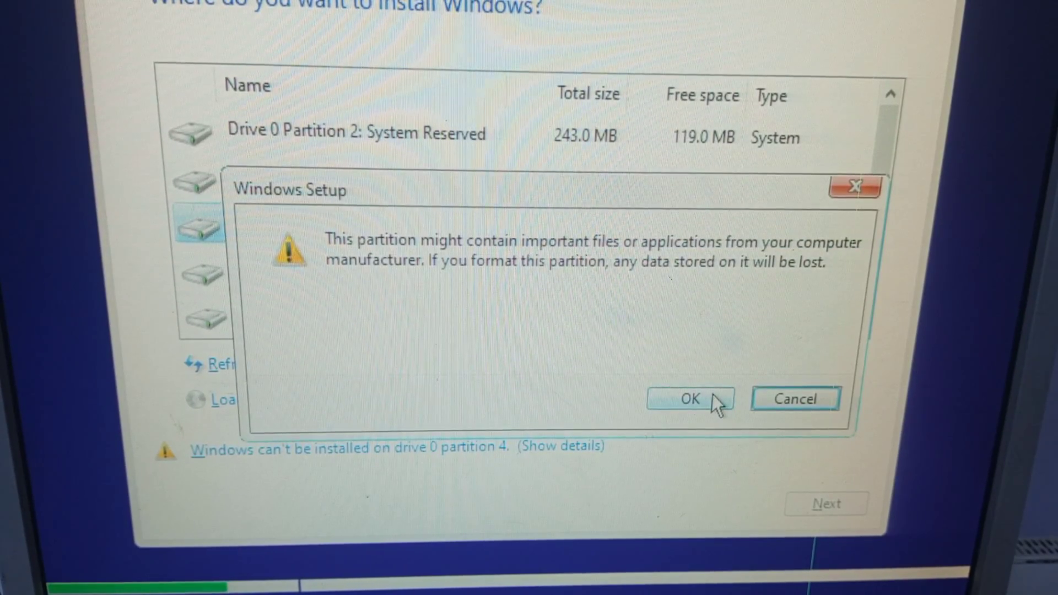
left_click(690, 399)
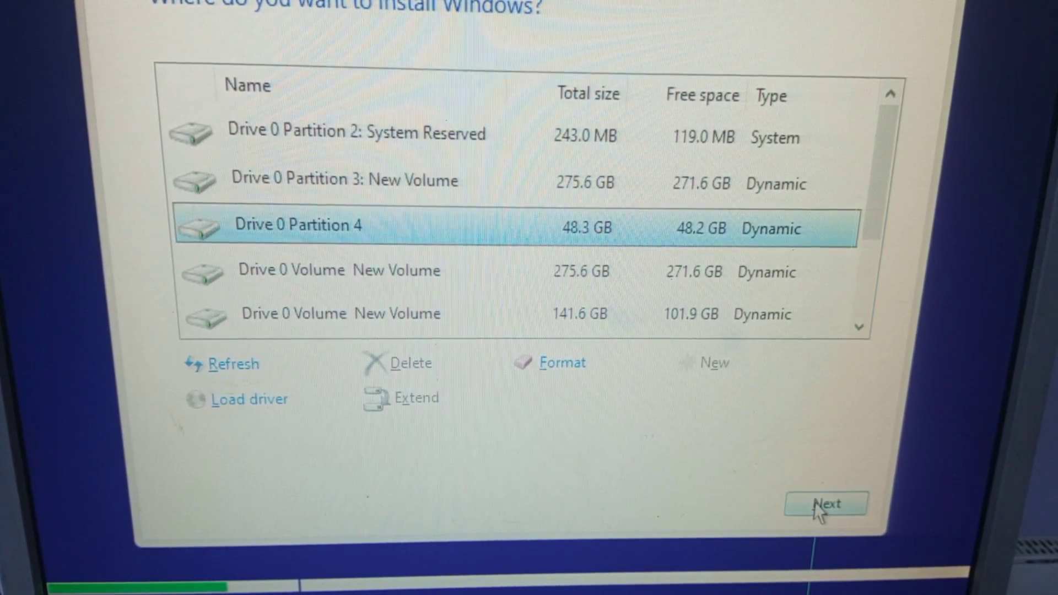
left_click(827, 505)
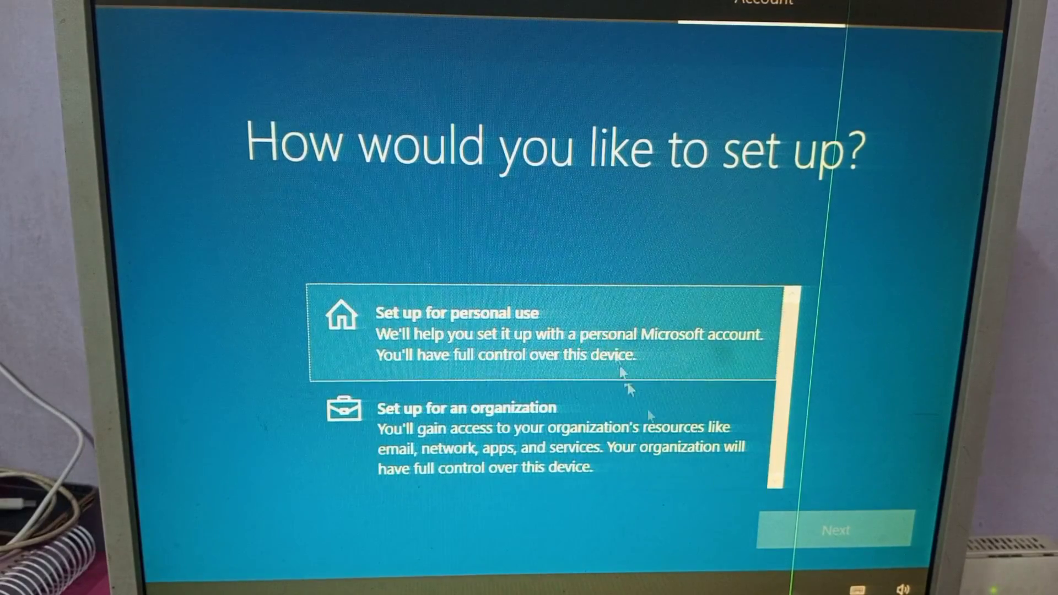
- Choose personal use, confirm the local account name and accept the privacy settings
left_click(515, 333)
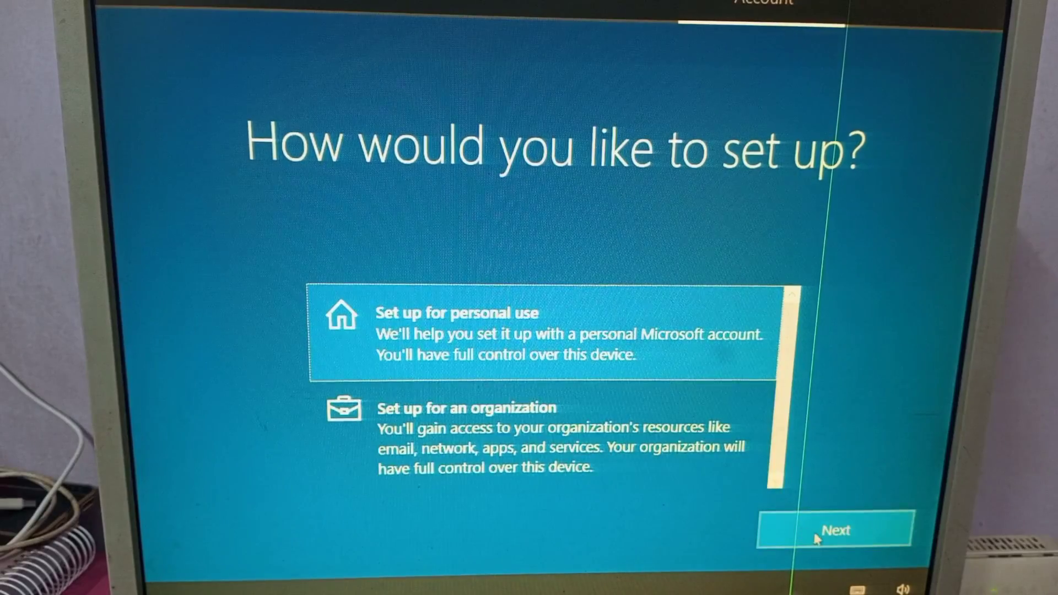
left_click(835, 530)
type("houza")
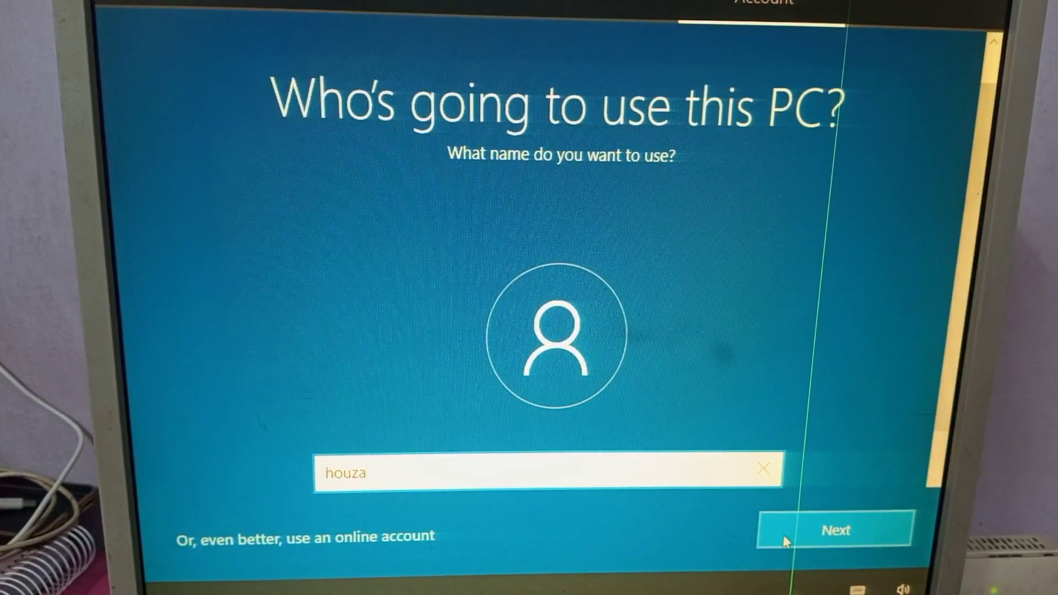
left_click(839, 529)
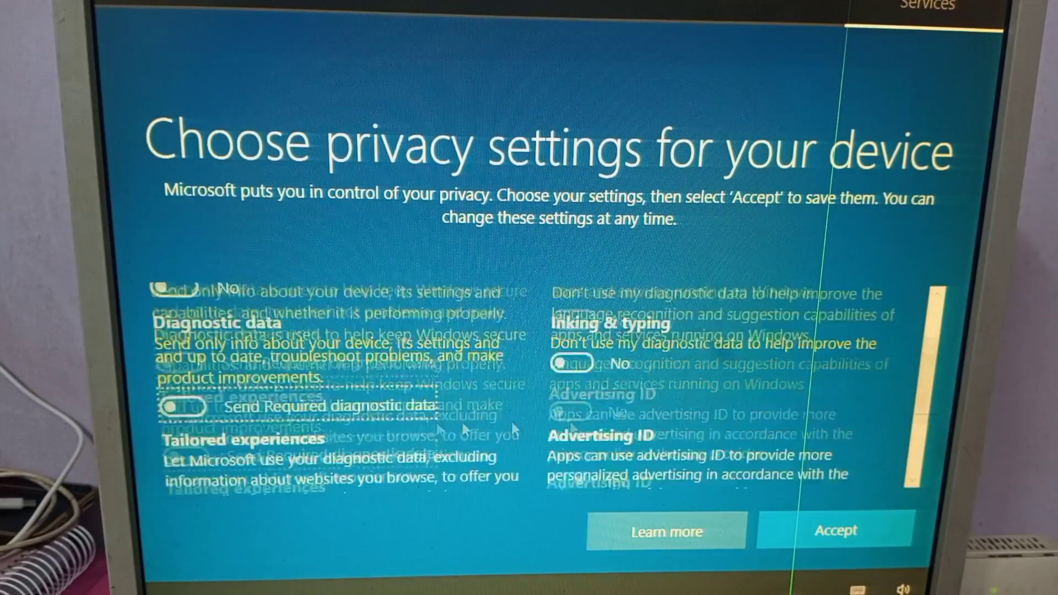
left_click(835, 530)
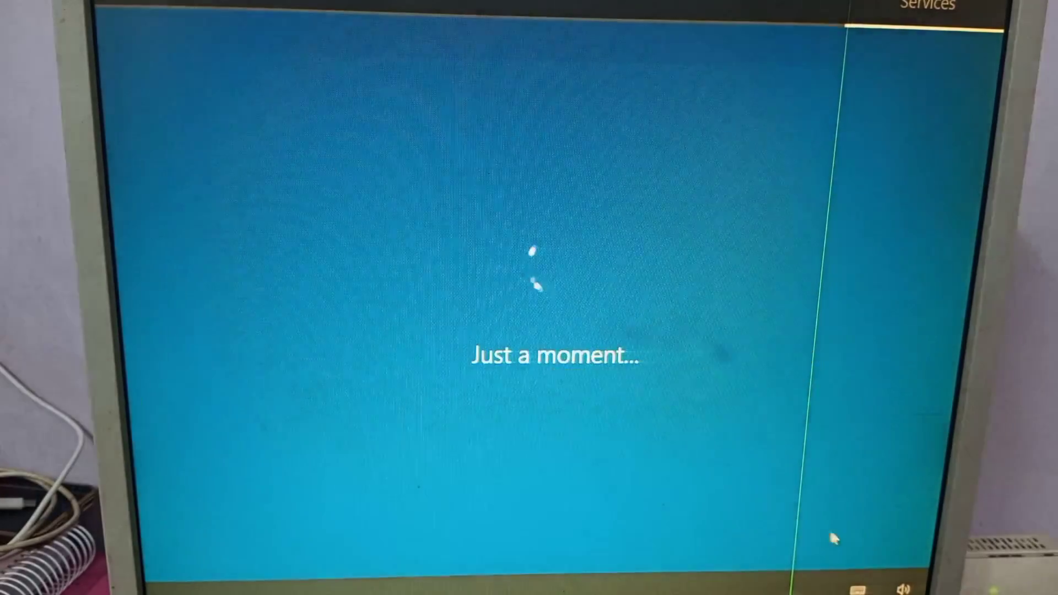